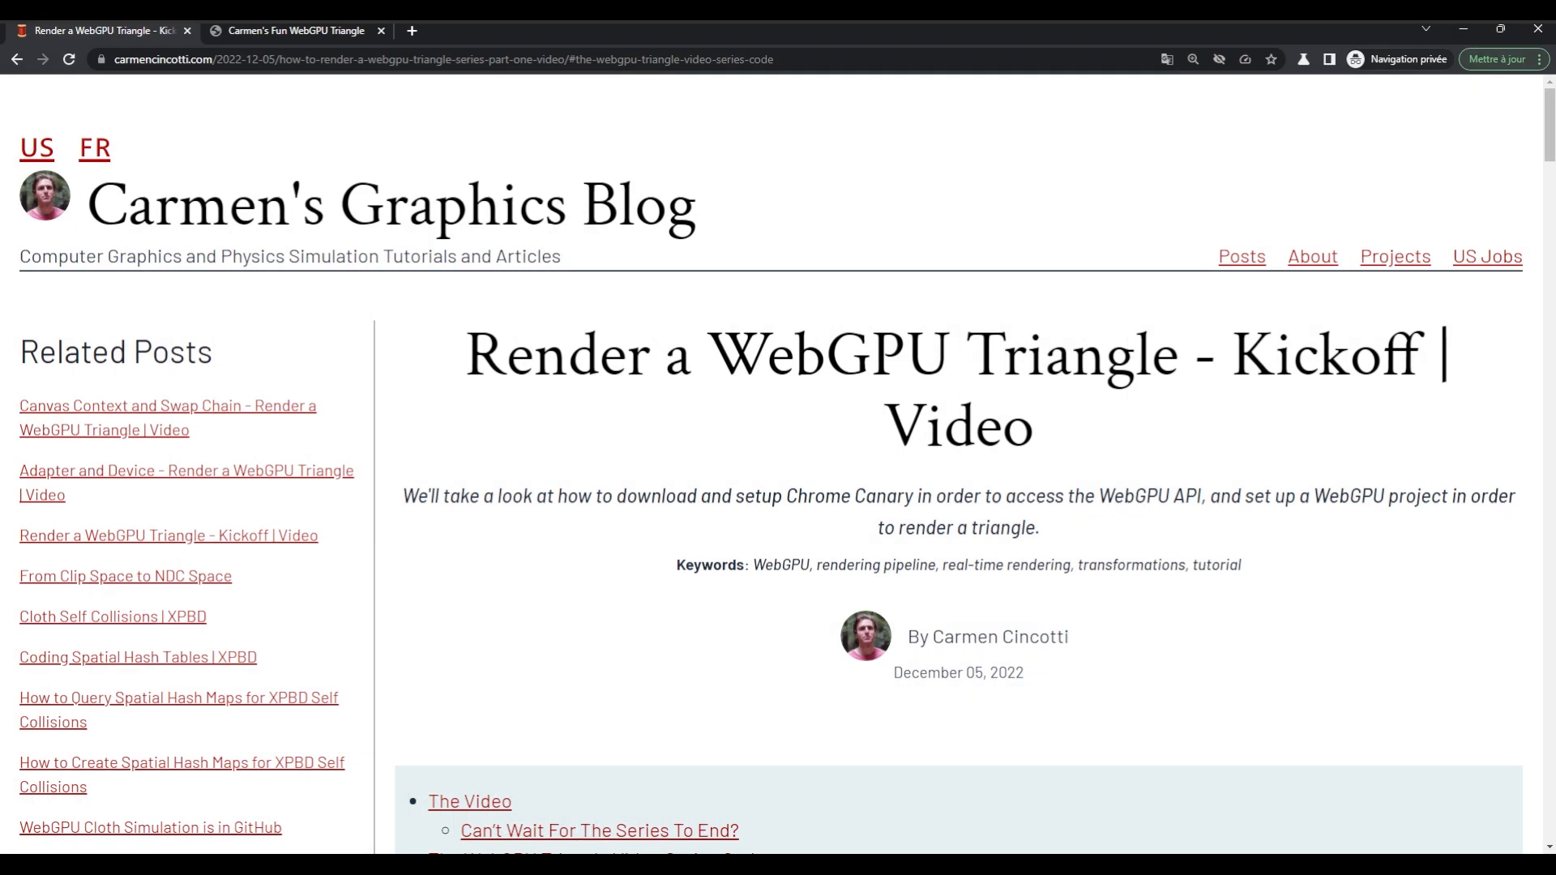
Scroll the blog post down to the WebGPU Triangle gist's vertex code
{"action": "scroll", "scroll_direction": "down", "scroll_amount": 3}
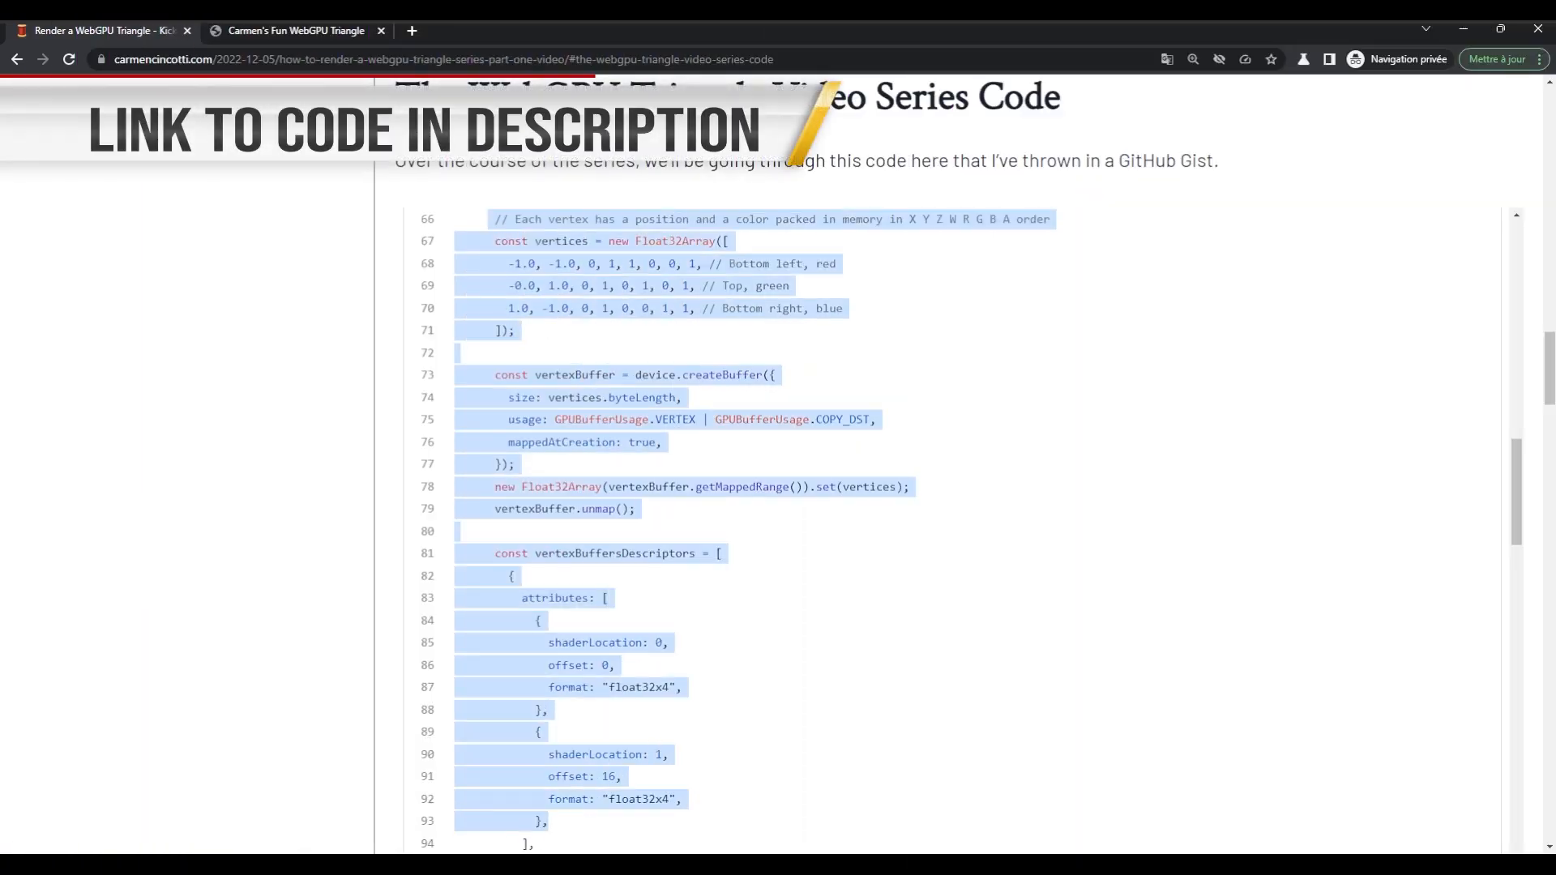
{"action": "scroll", "scroll_direction": "down", "scroll_amount": 3}
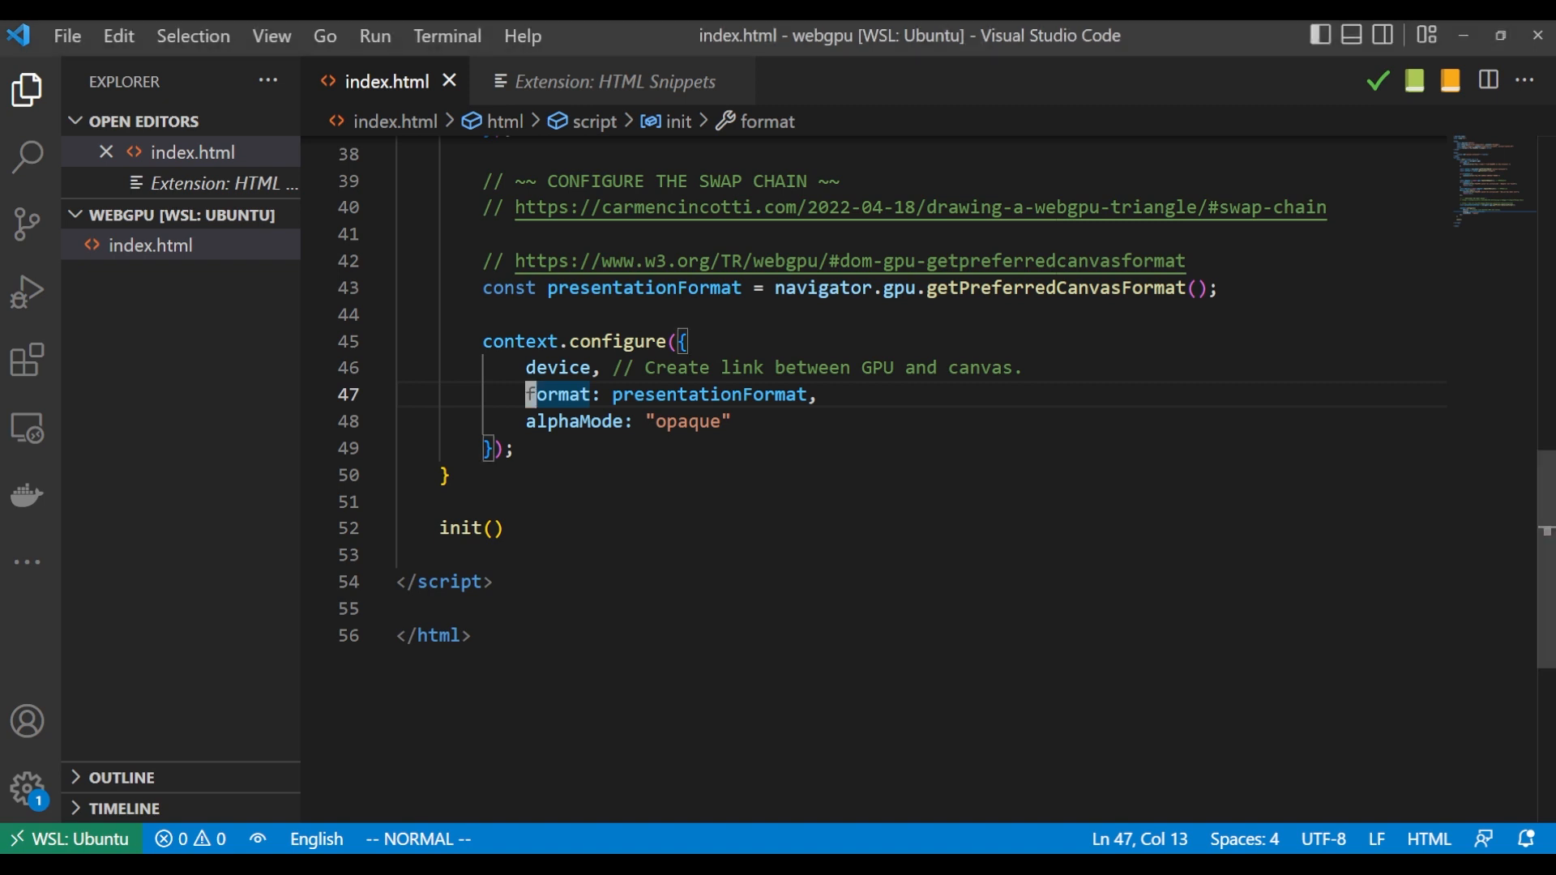
Paste the vertices array, createBuffer, unmap and descriptor code after context.configure
{"action": "left_click", "coordinate": [446, 474]}
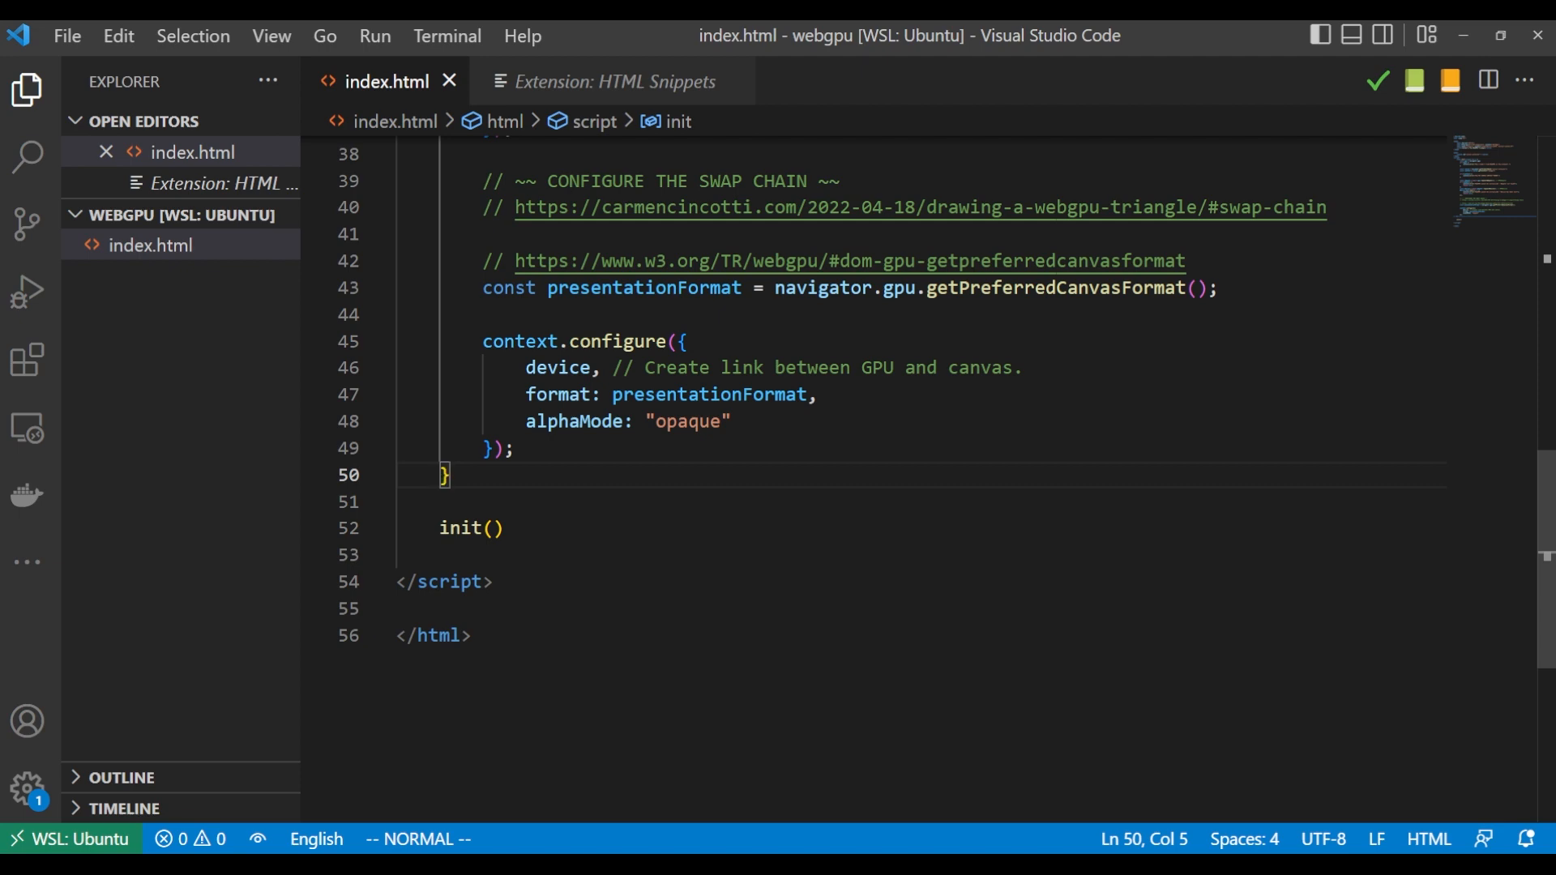
{"action": "scroll", "scroll_direction": "up", "scroll_amount": 3}
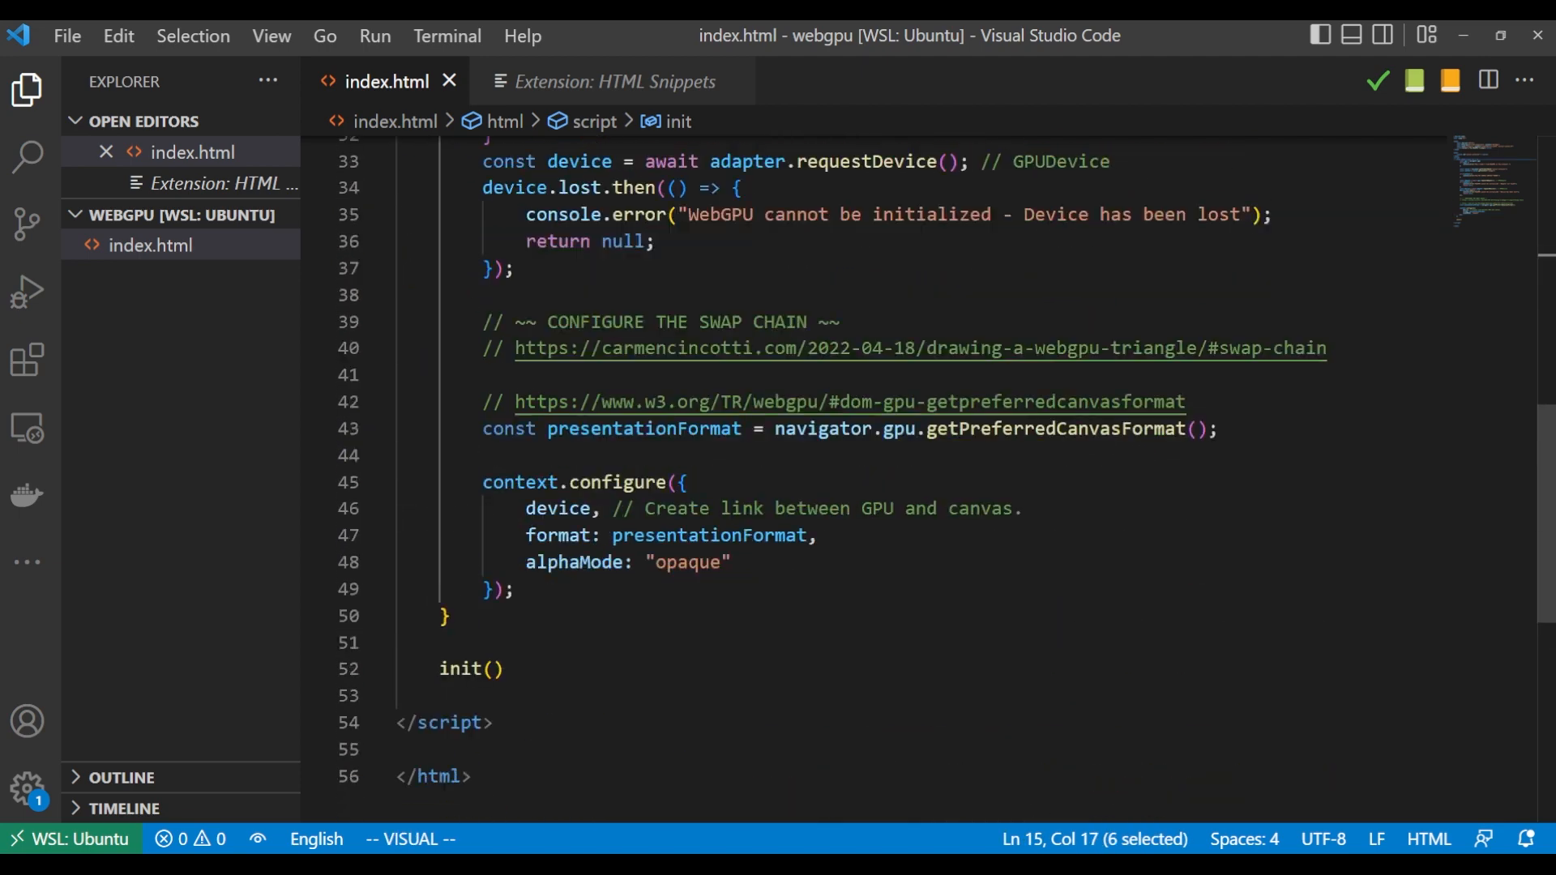
{"action": "key", "text": "Enter"}
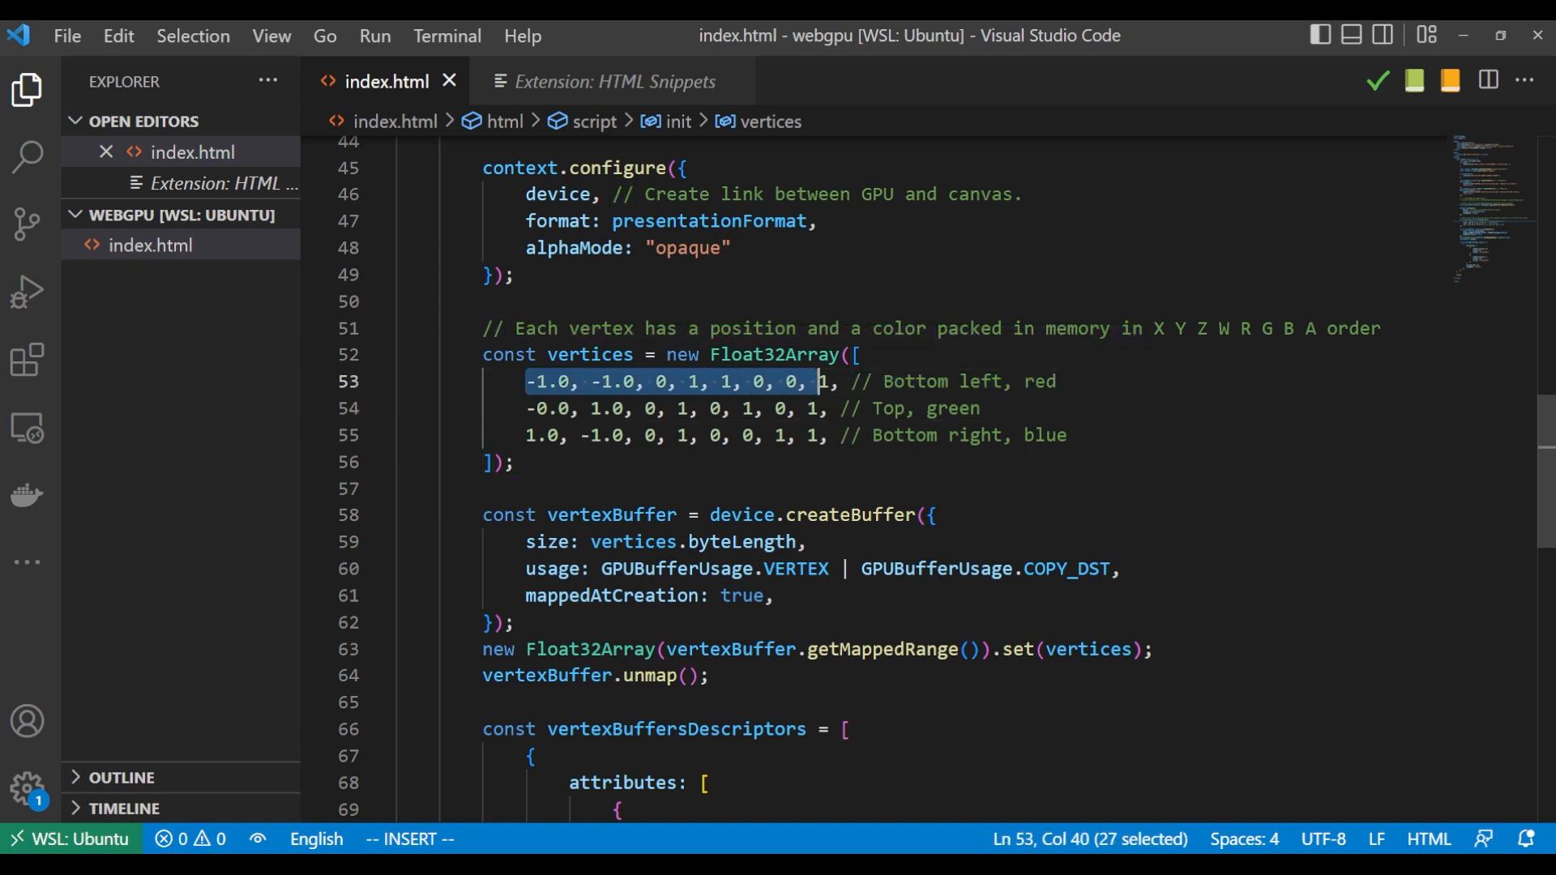
{"action": "key", "text": "Down"}
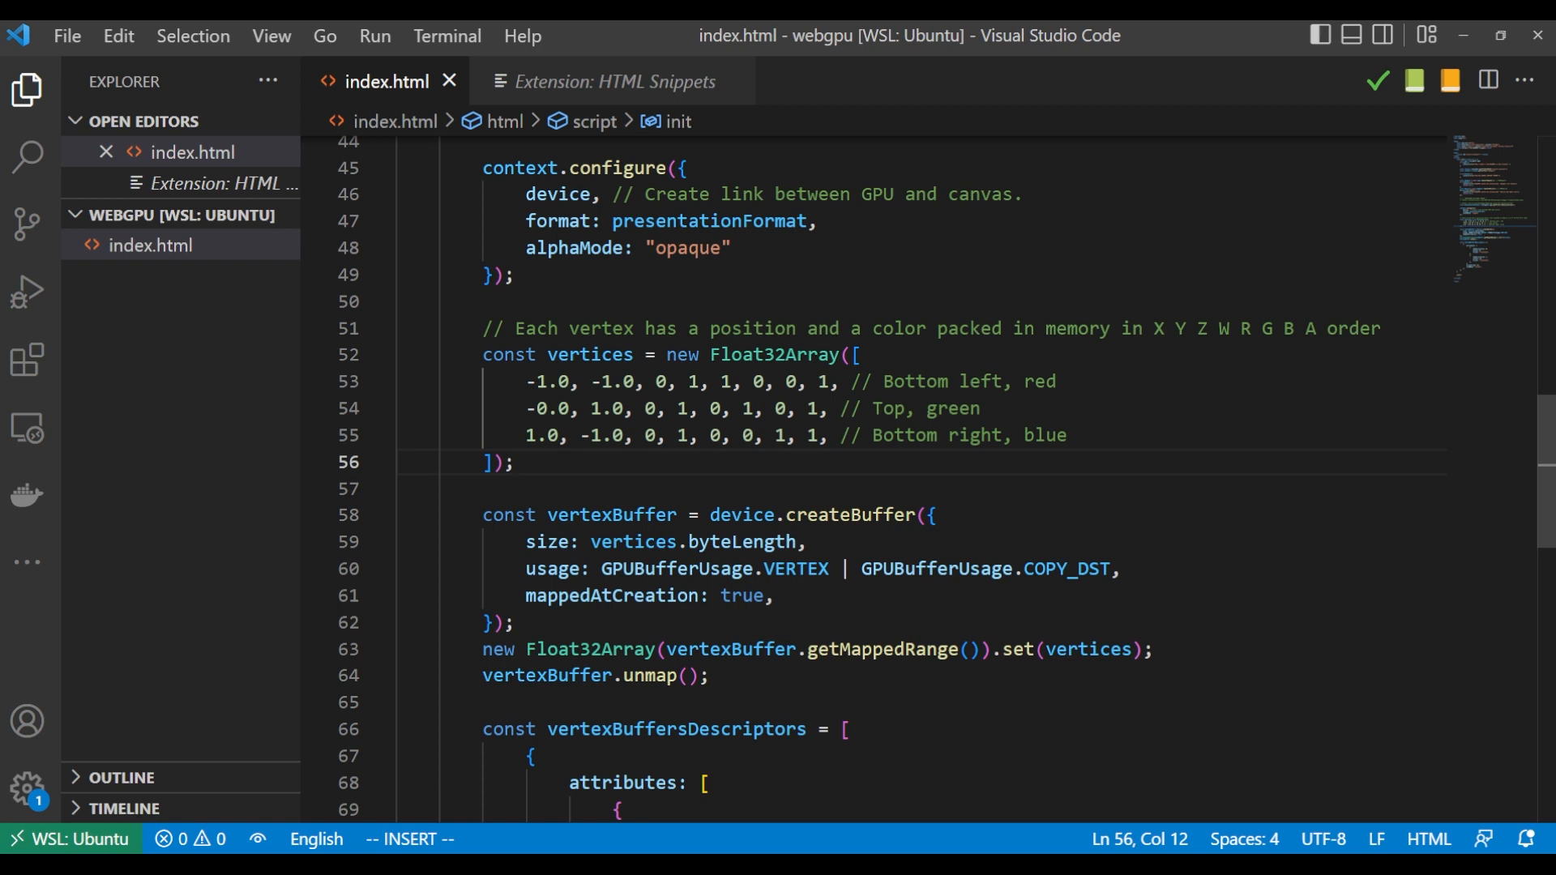
{"action": "left_click", "coordinate": [654, 381]}
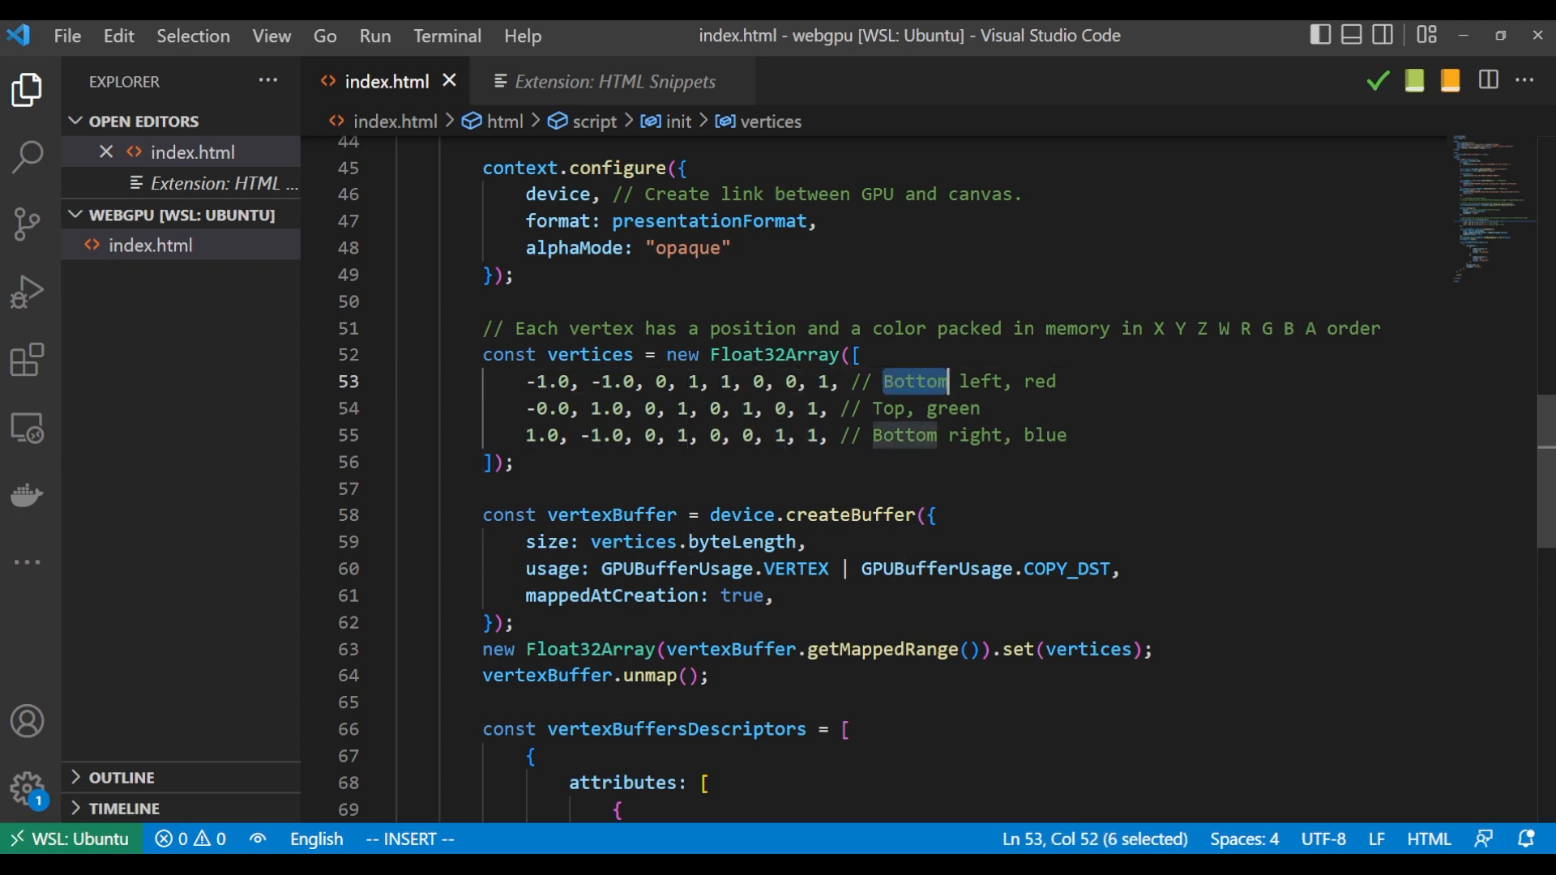
{"action": "double_click", "coordinate": [1035, 380]}
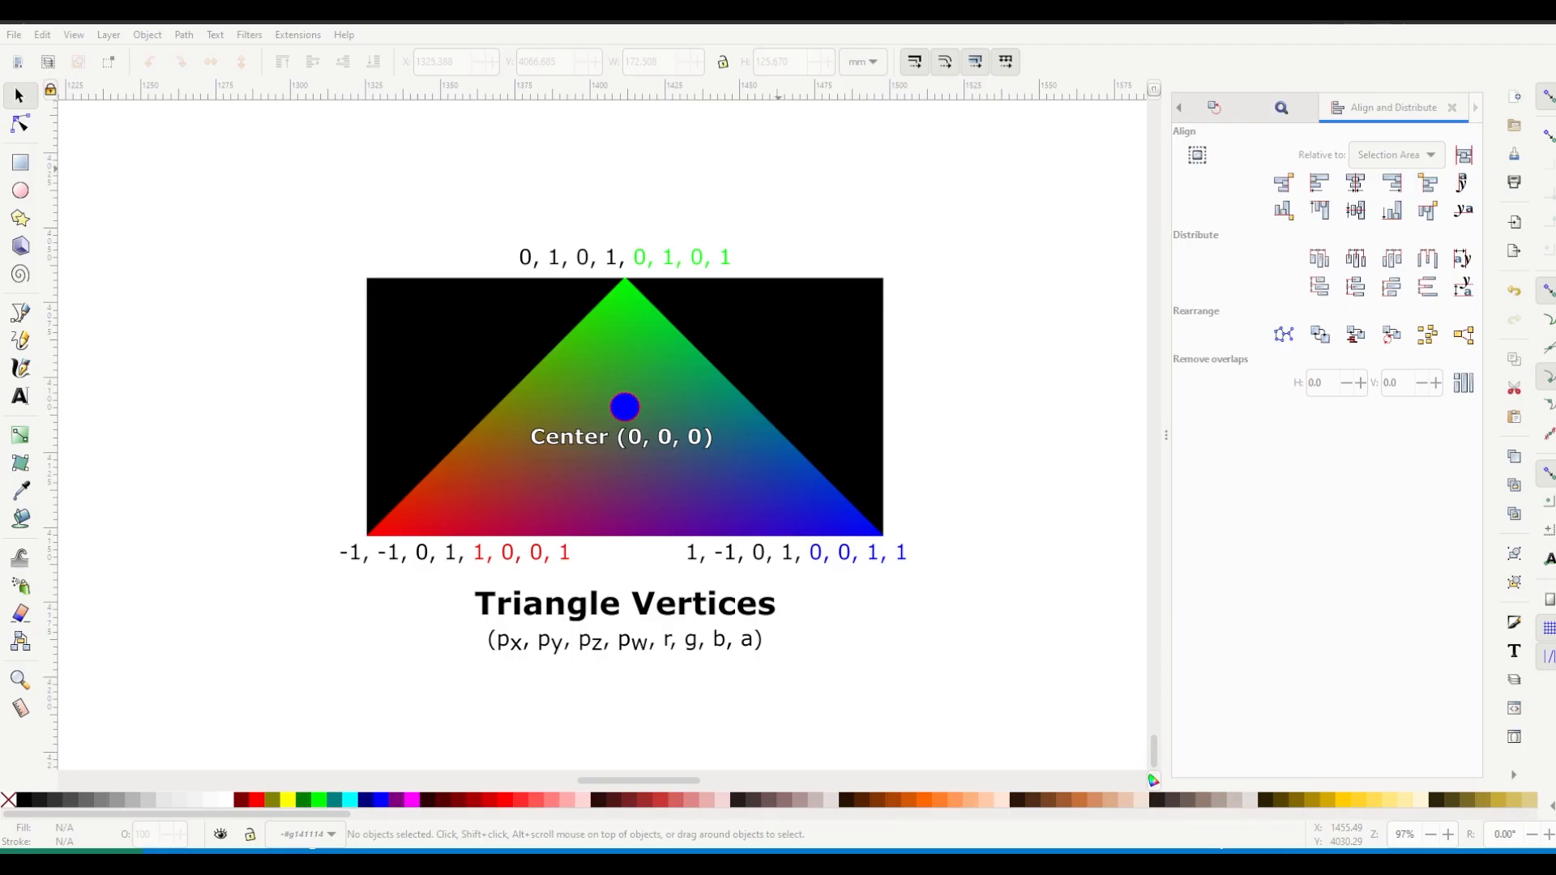
{"action": "mouse_move", "coordinate": [636, 705]}
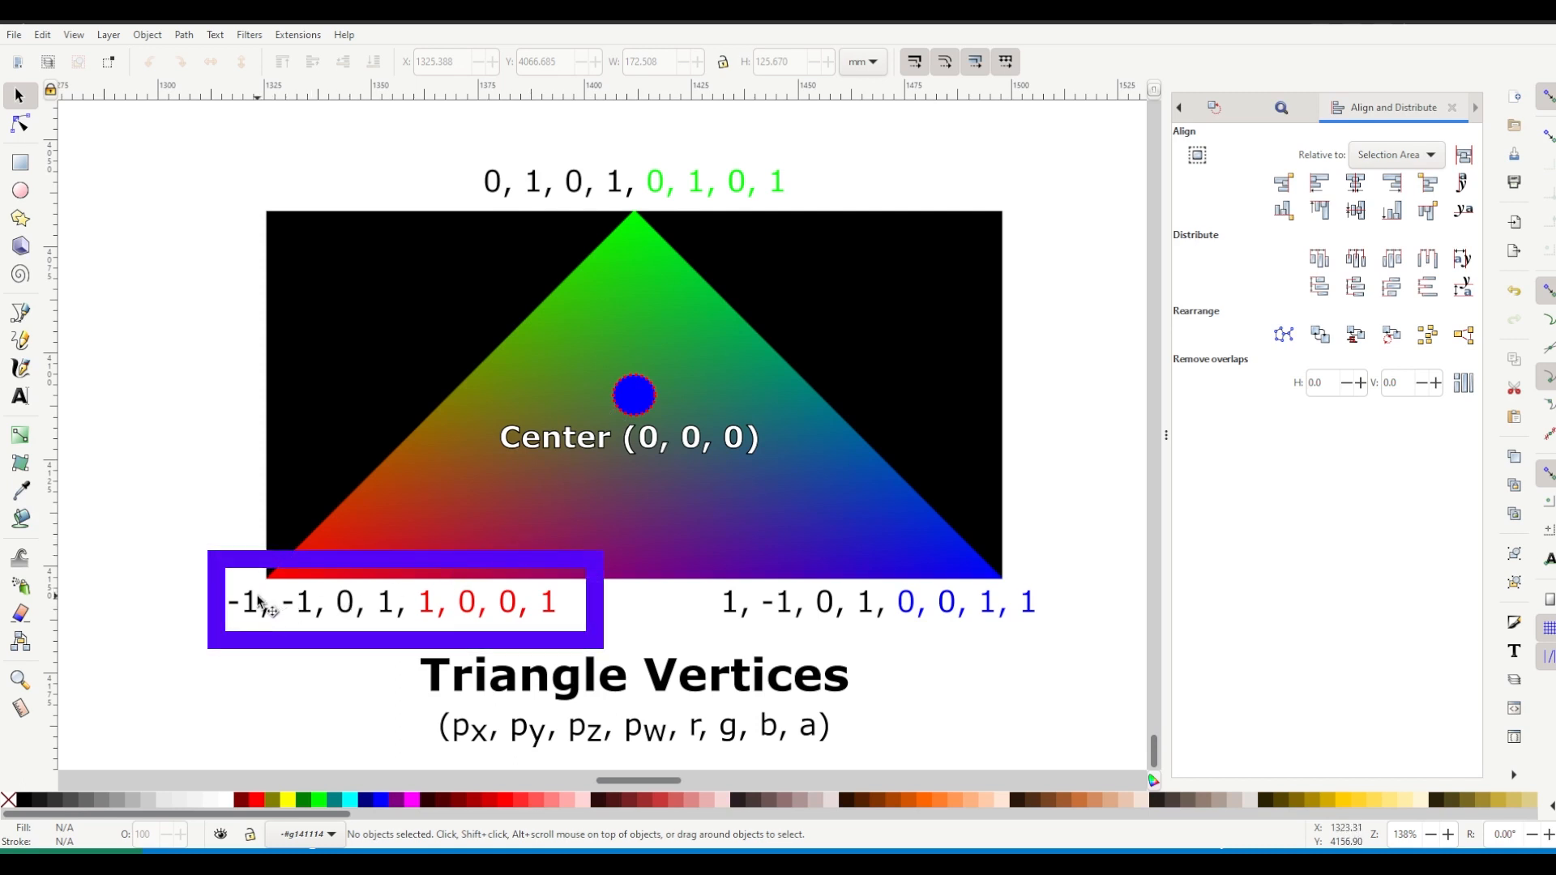
{"action": "left_click", "coordinate": [393, 602]}
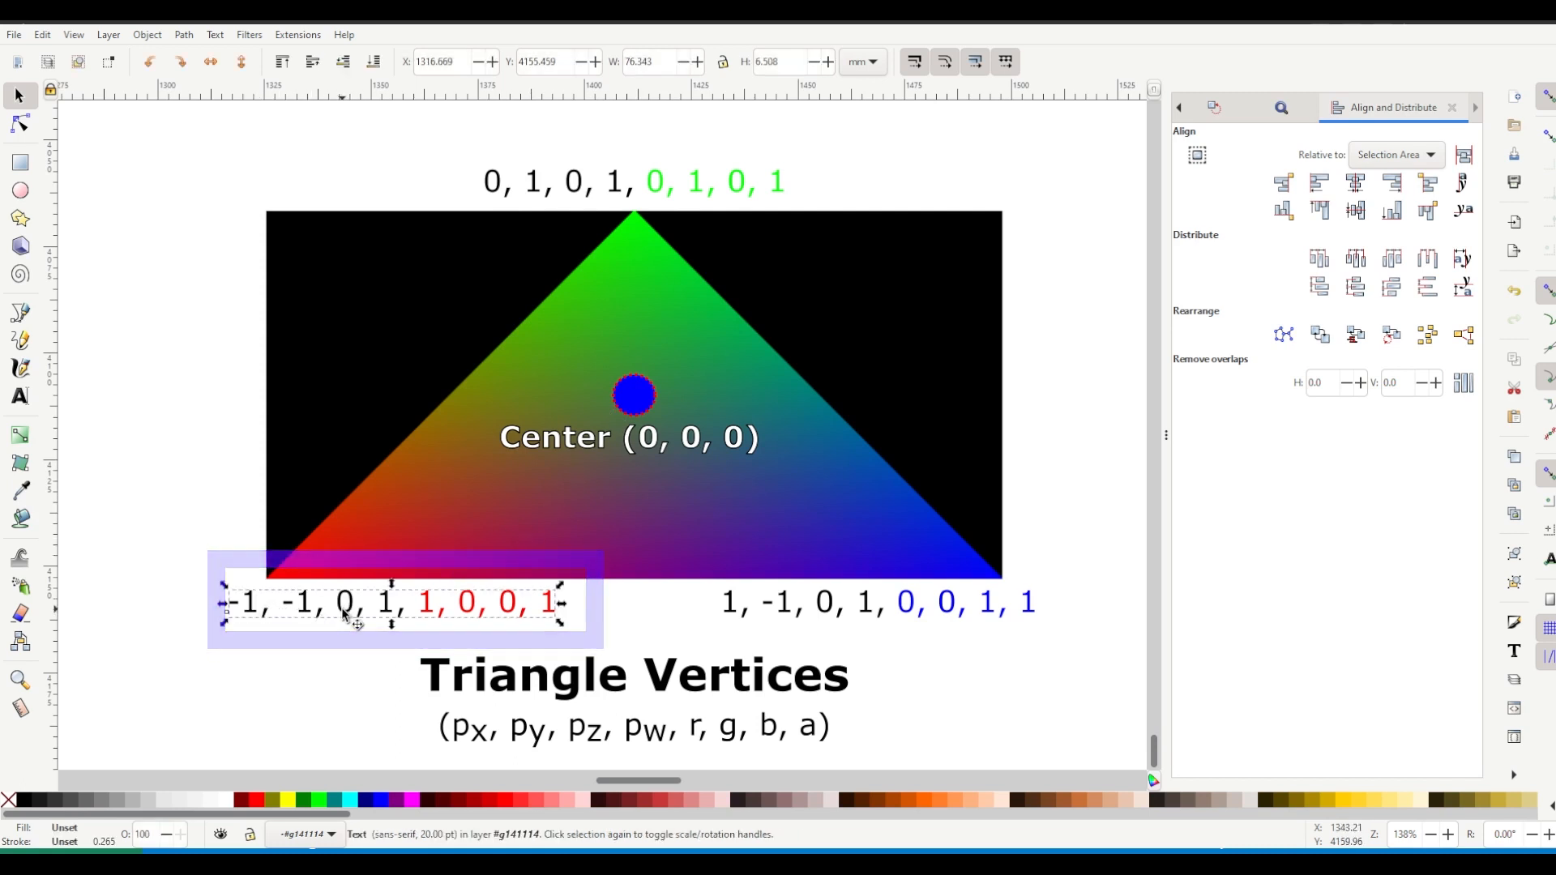
{"action": "double_click", "coordinate": [308, 602]}
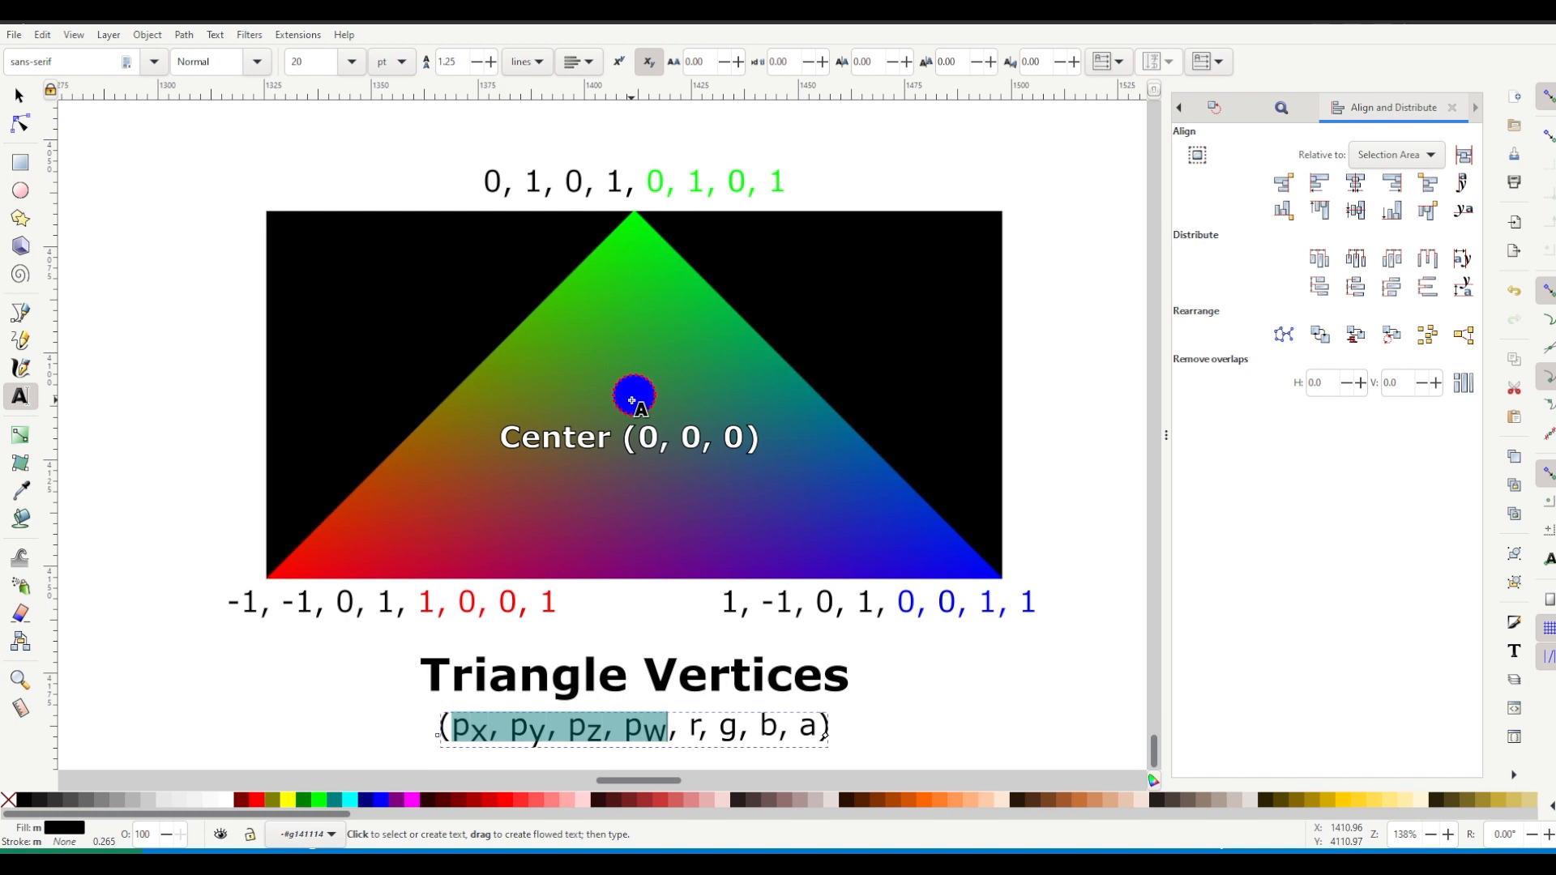
{"action": "mouse_move", "coordinate": [633, 397]}
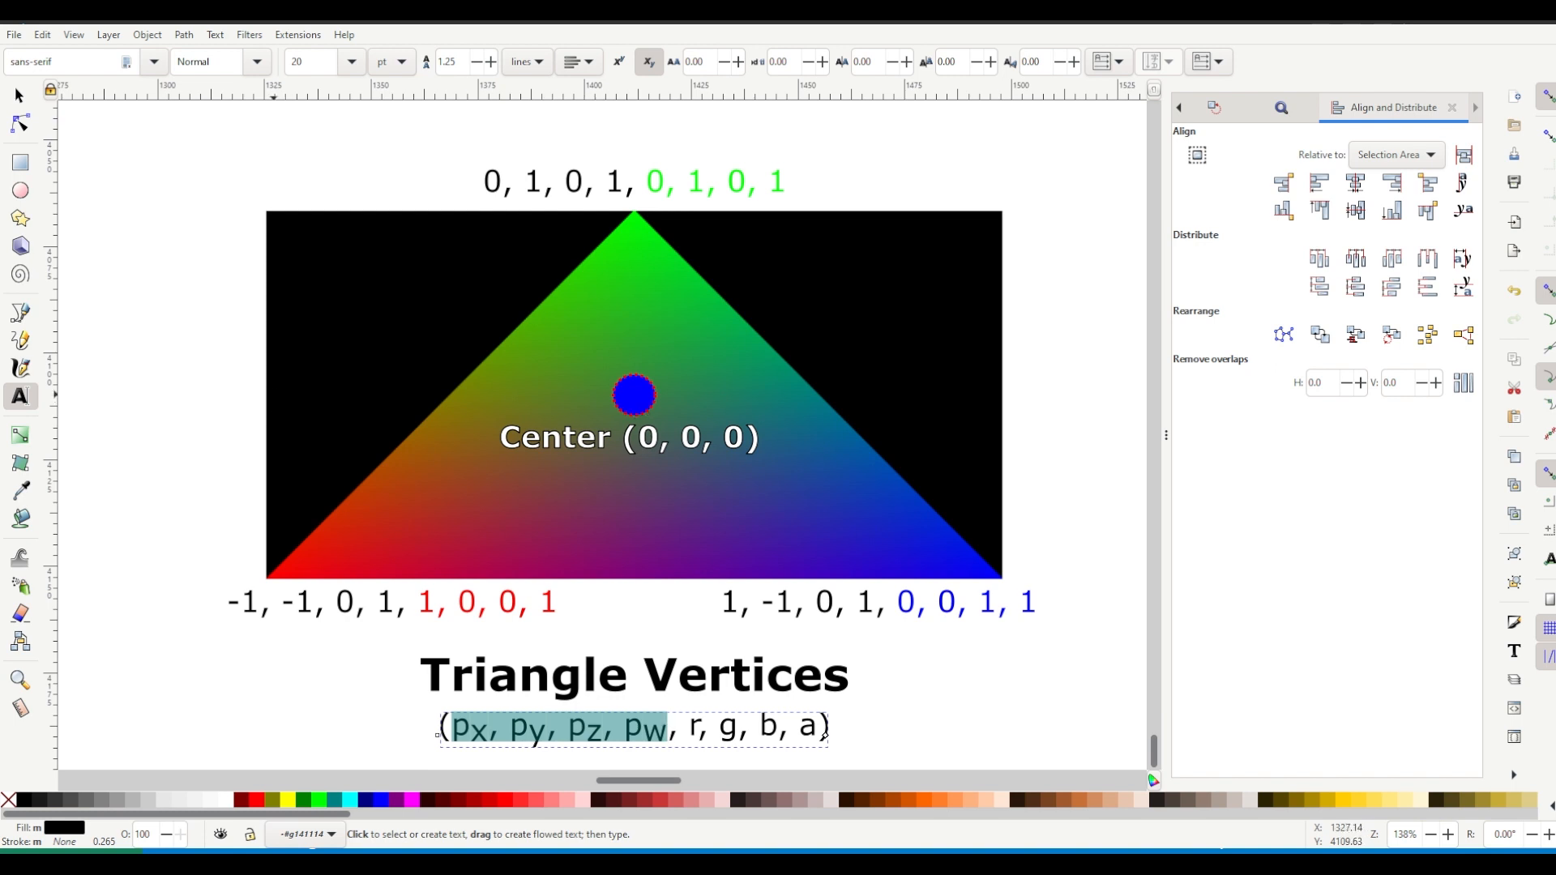
{"action": "mouse_move", "coordinate": [275, 397]}
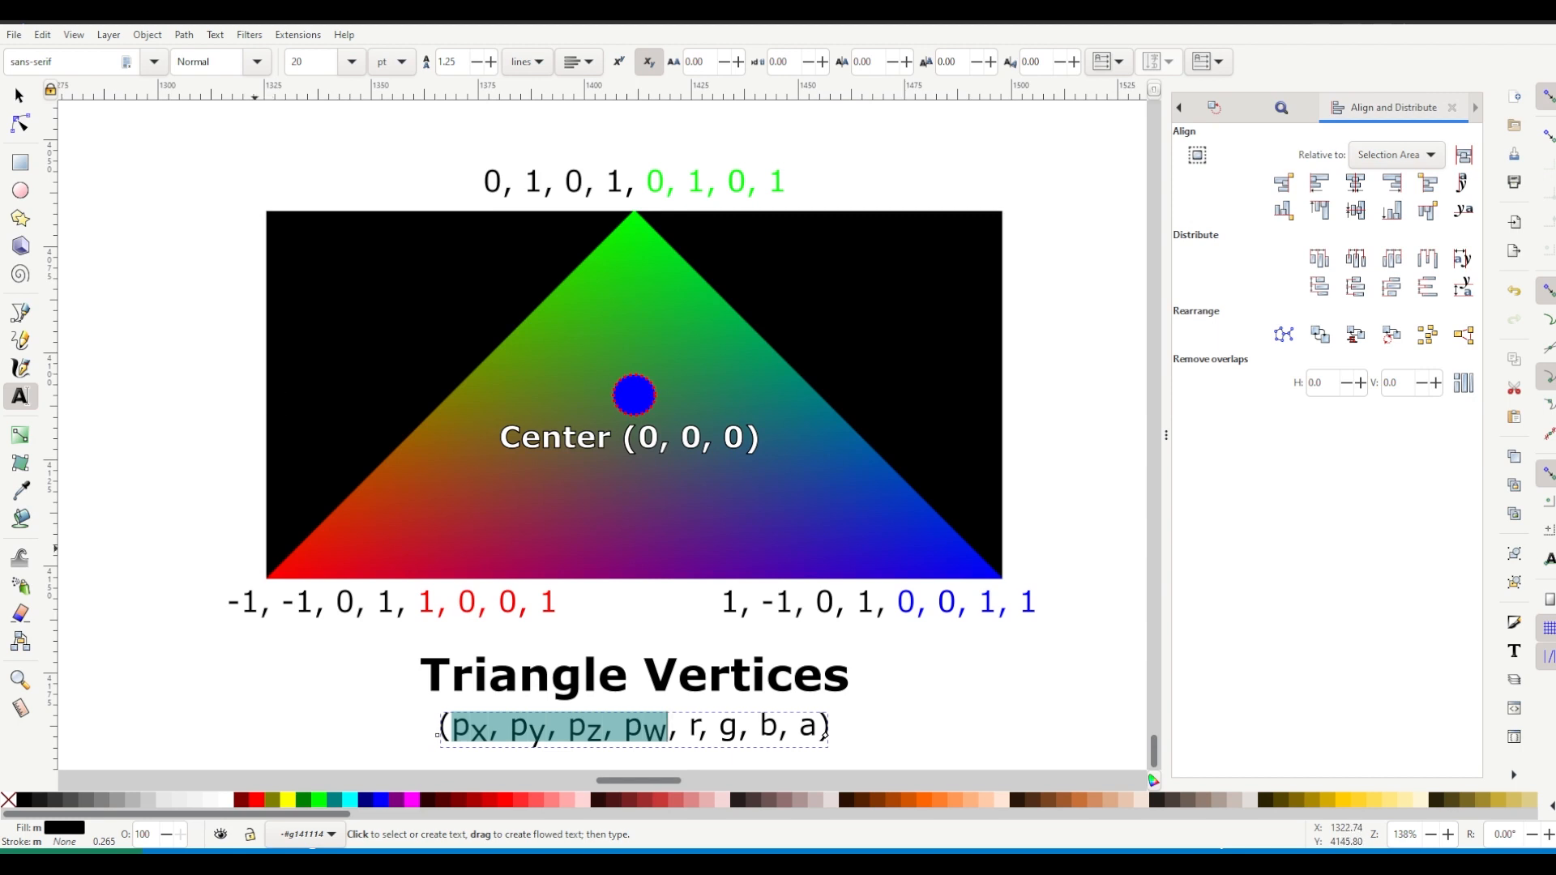
{"action": "mouse_move", "coordinate": [268, 583]}
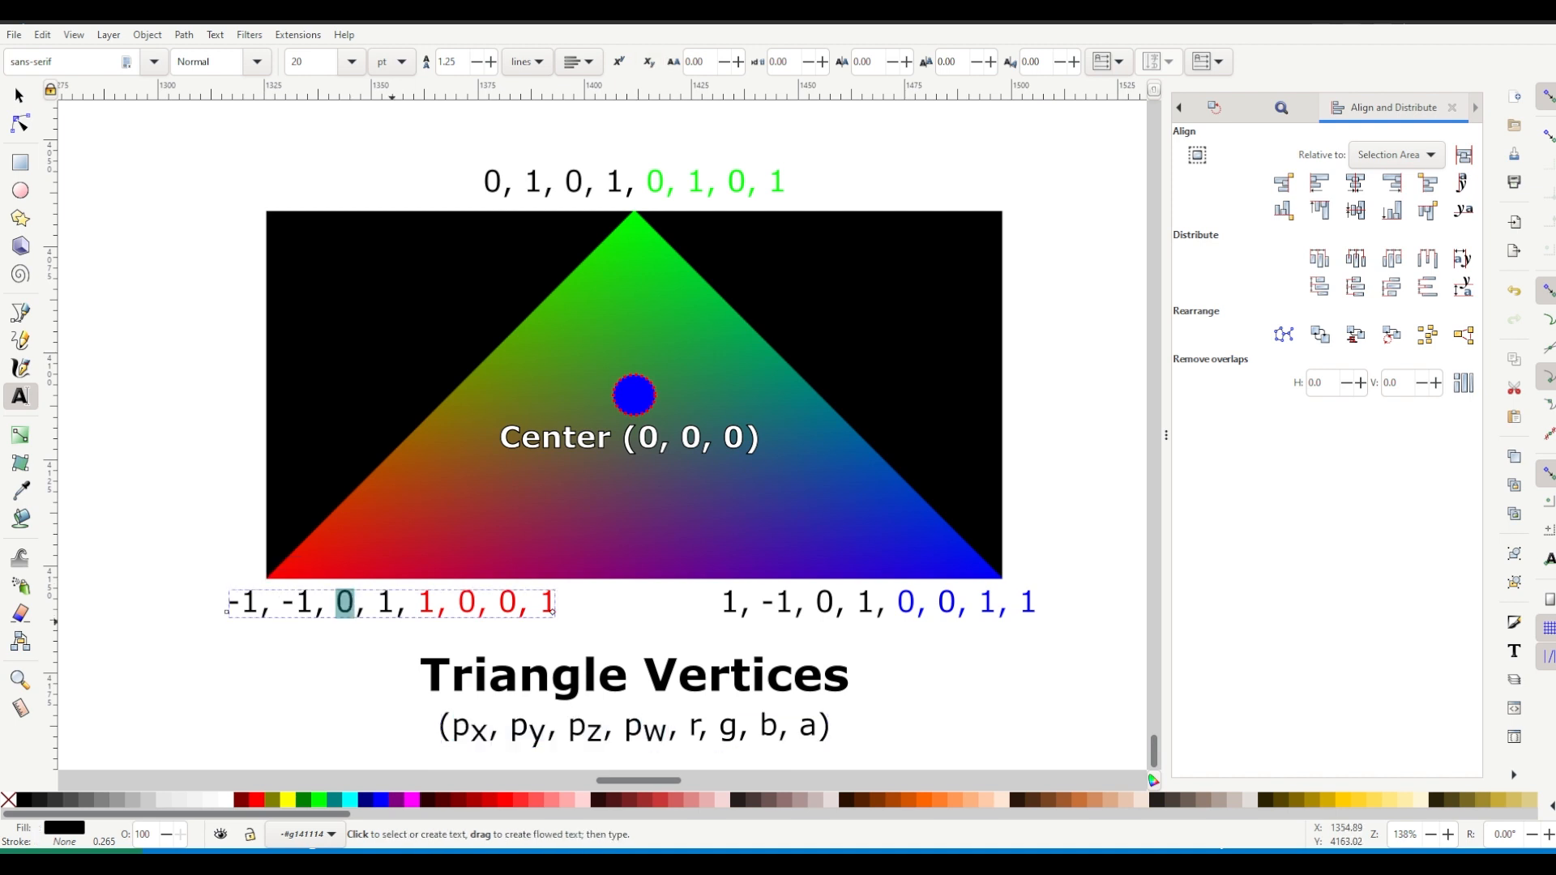
{"action": "left_click", "coordinate": [620, 727]}
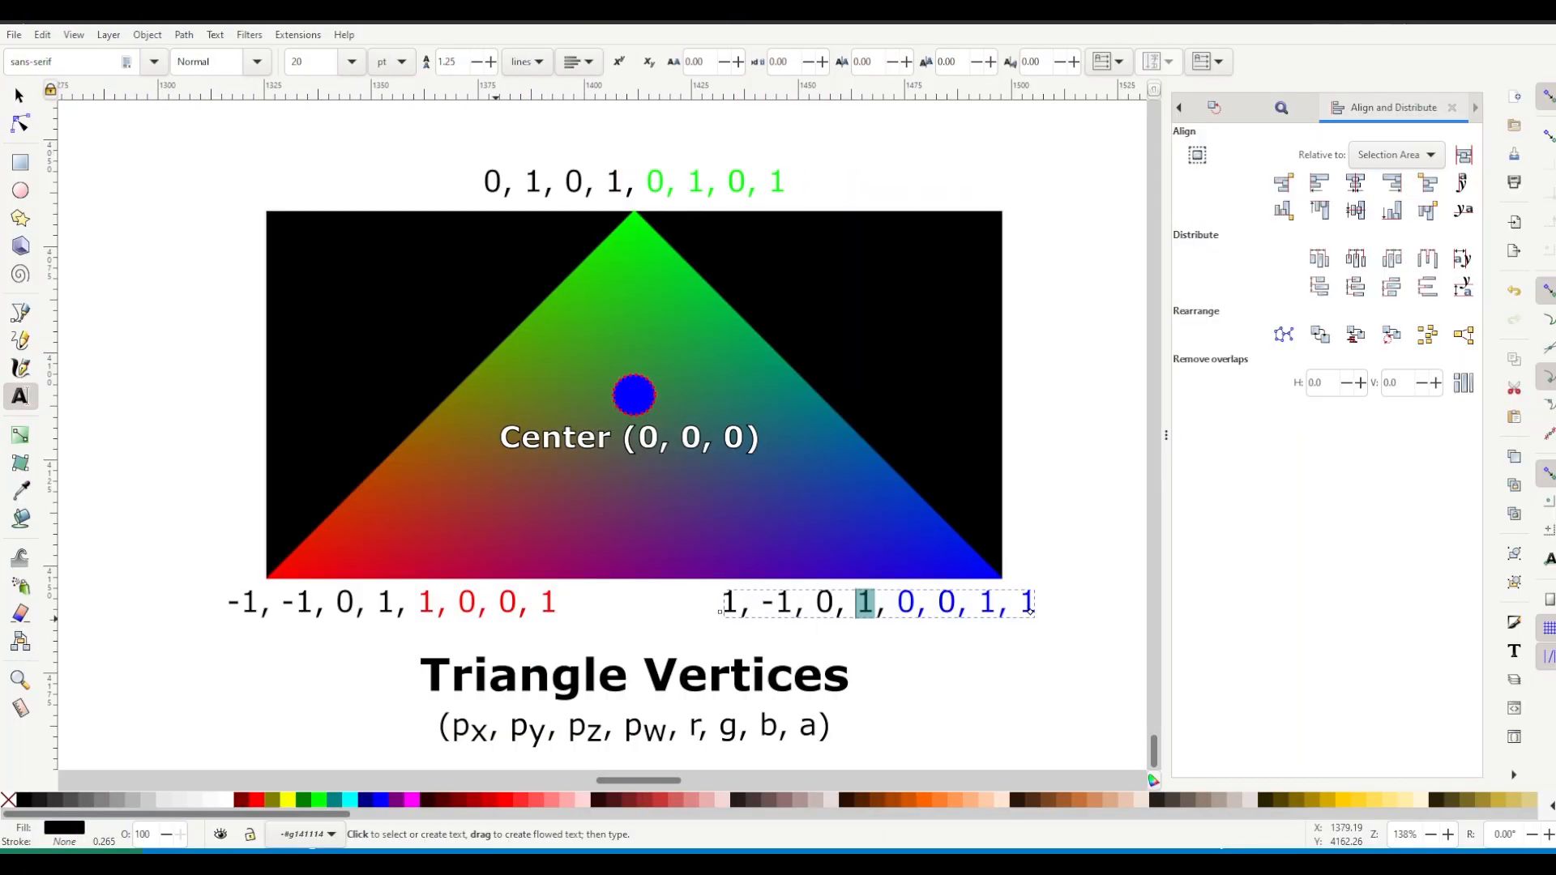
{"action": "left_click", "coordinate": [685, 725]}
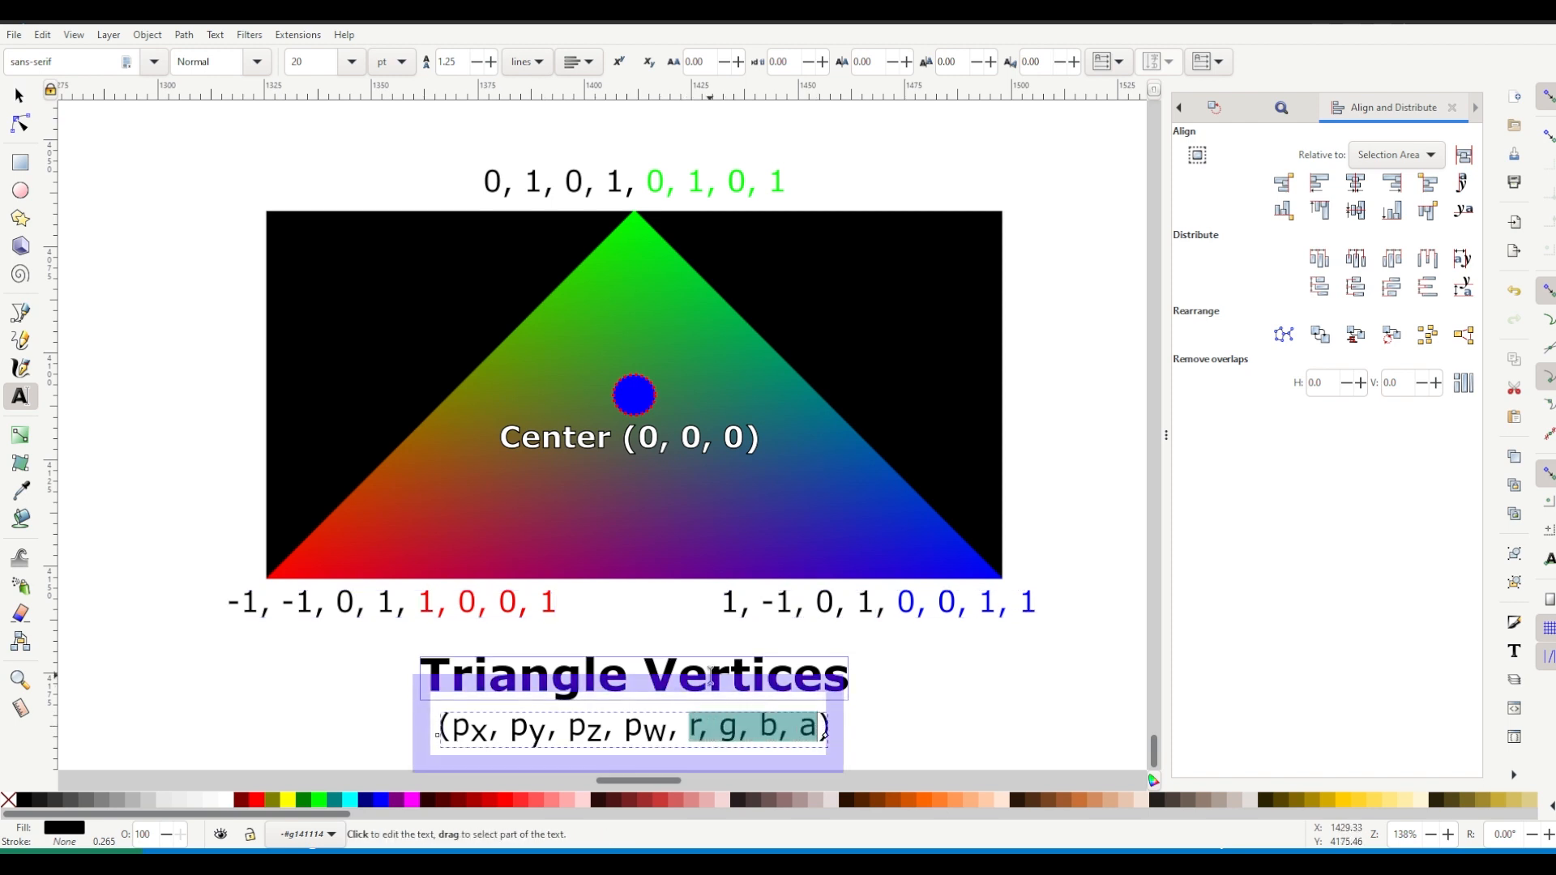
{"action": "left_click", "coordinate": [392, 602]}
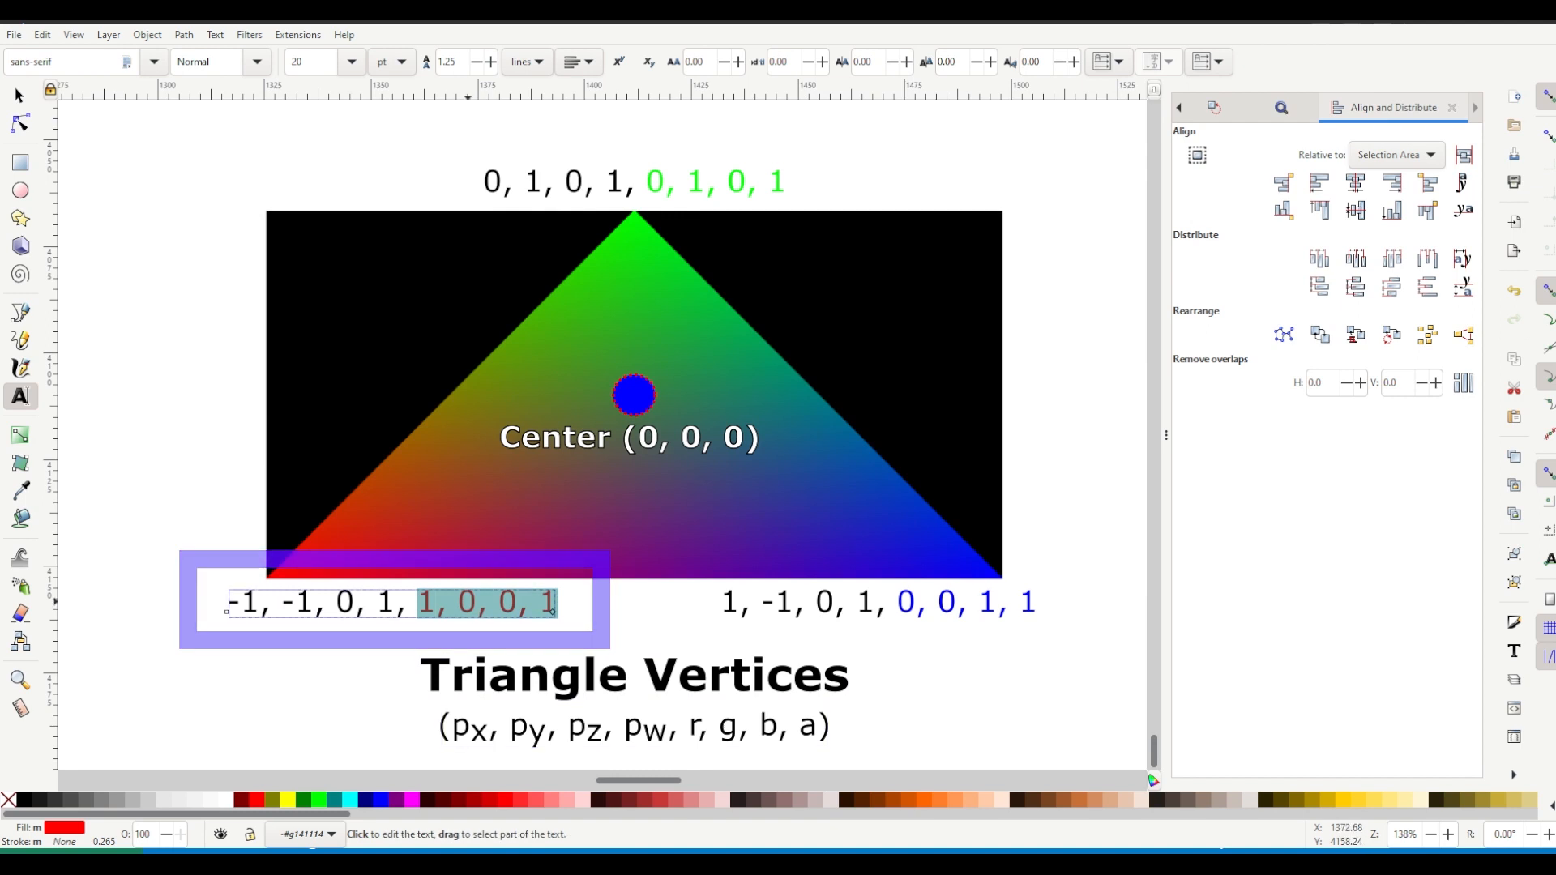
{"action": "left_click", "coordinate": [424, 602]}
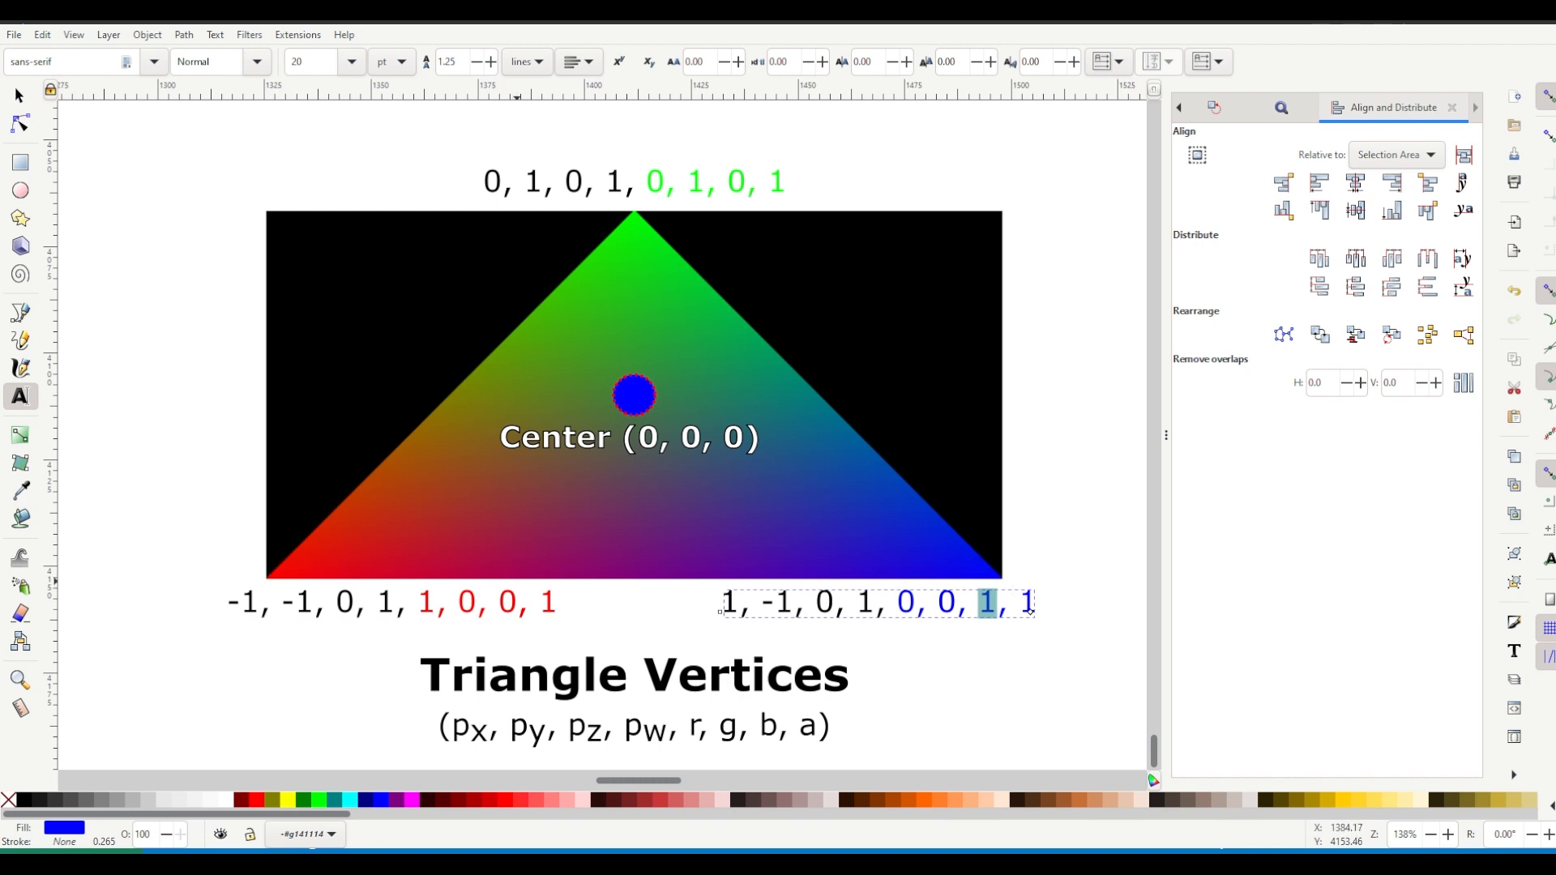
{"action": "mouse_move", "coordinate": [645, 565]}
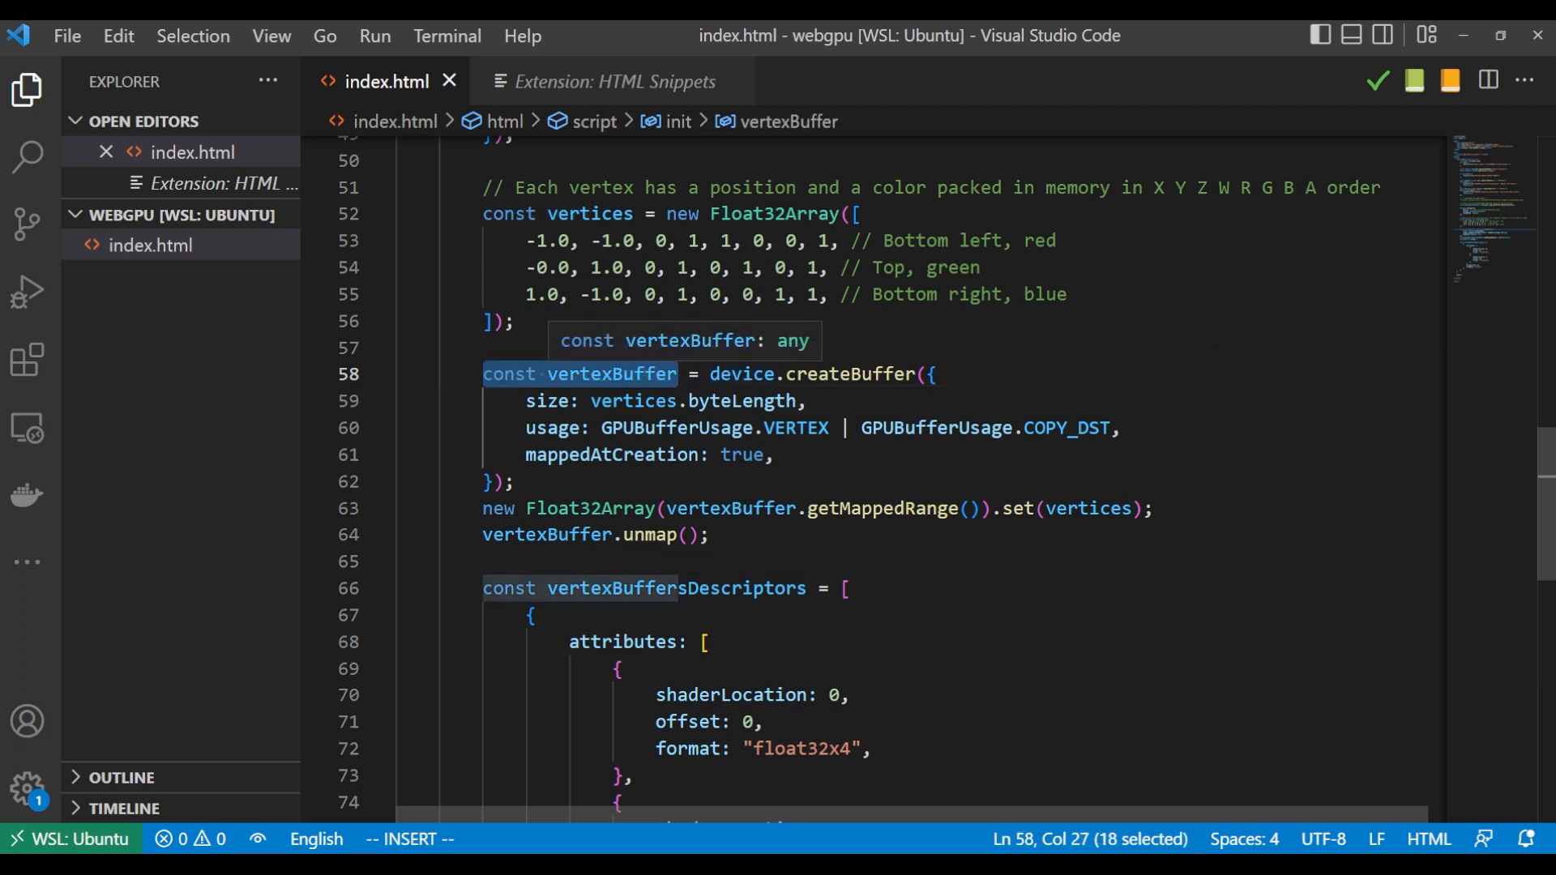
Highlight device in the createBuffer line, then the buffer options object
{"action": "left_click", "coordinate": [742, 375]}
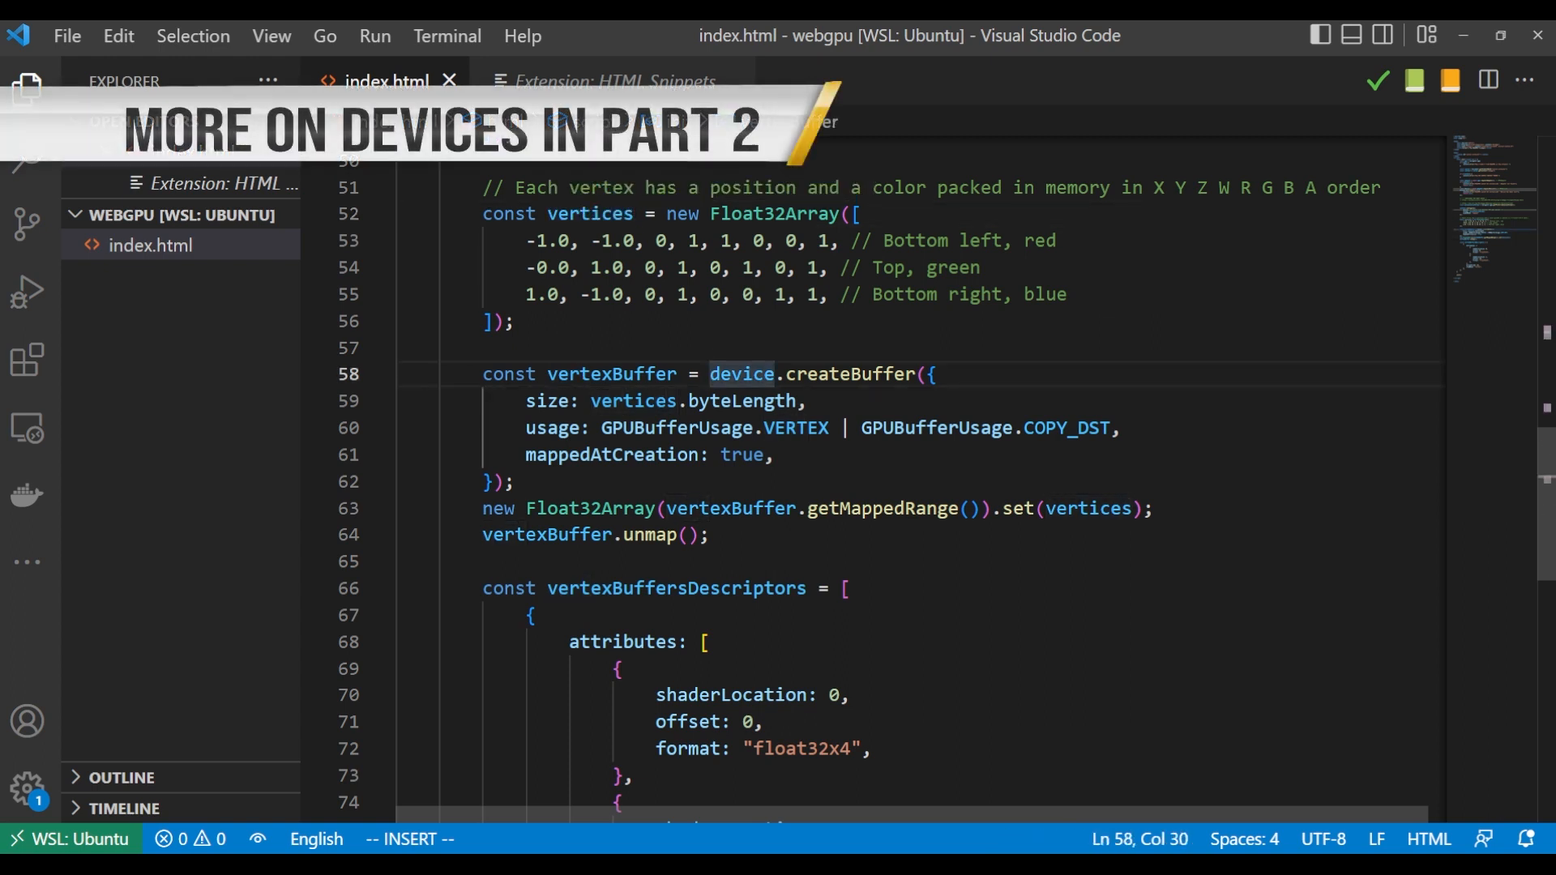
{"action": "double_click", "coordinate": [739, 374]}
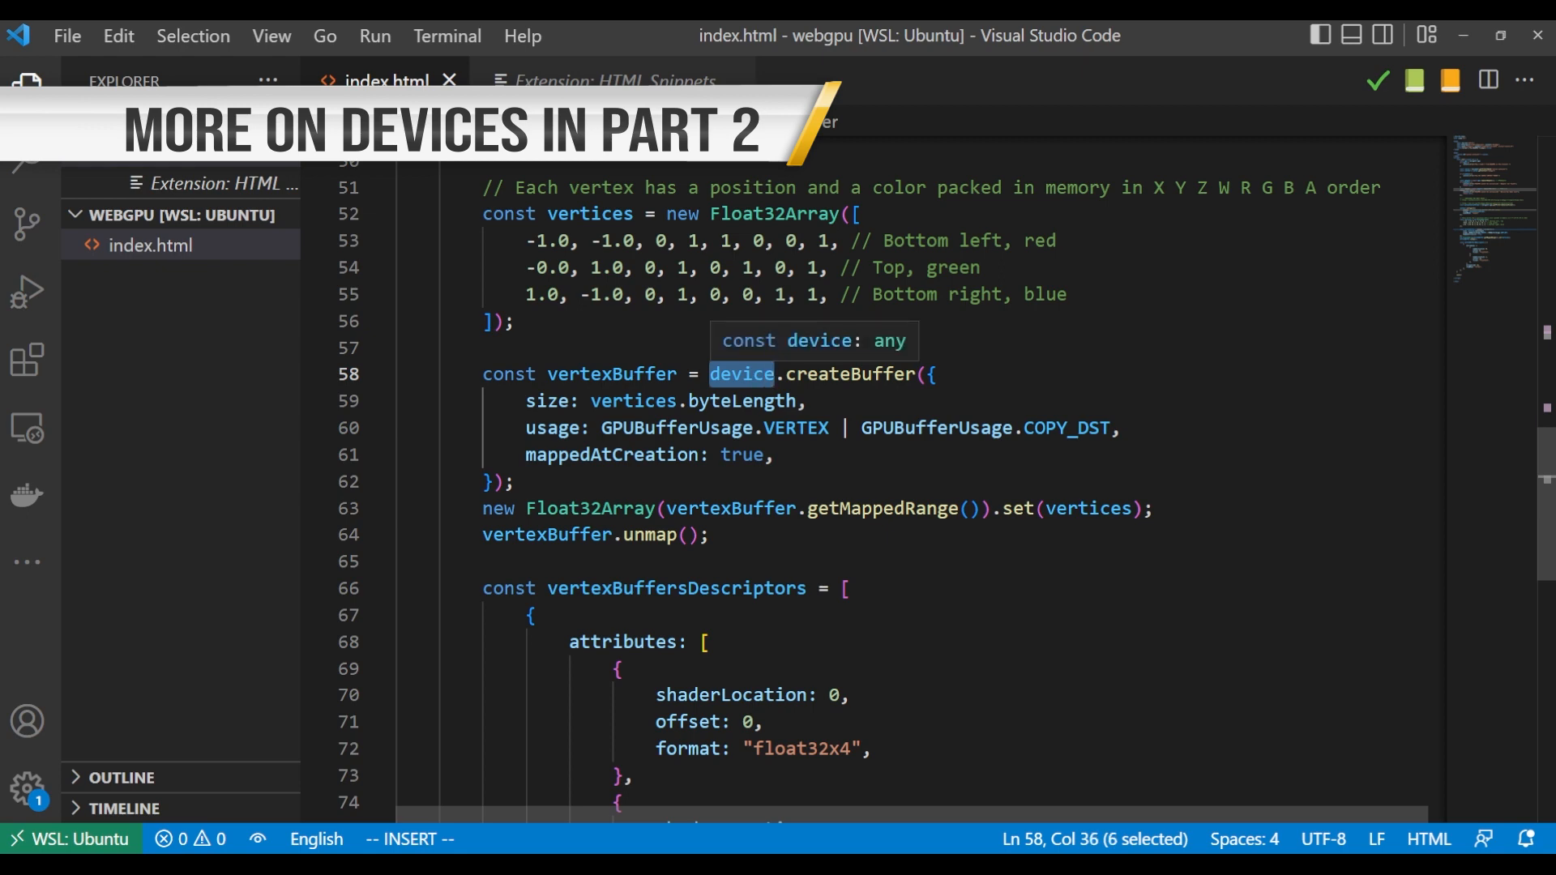
{"action": "left_click", "coordinate": [26, 88]}
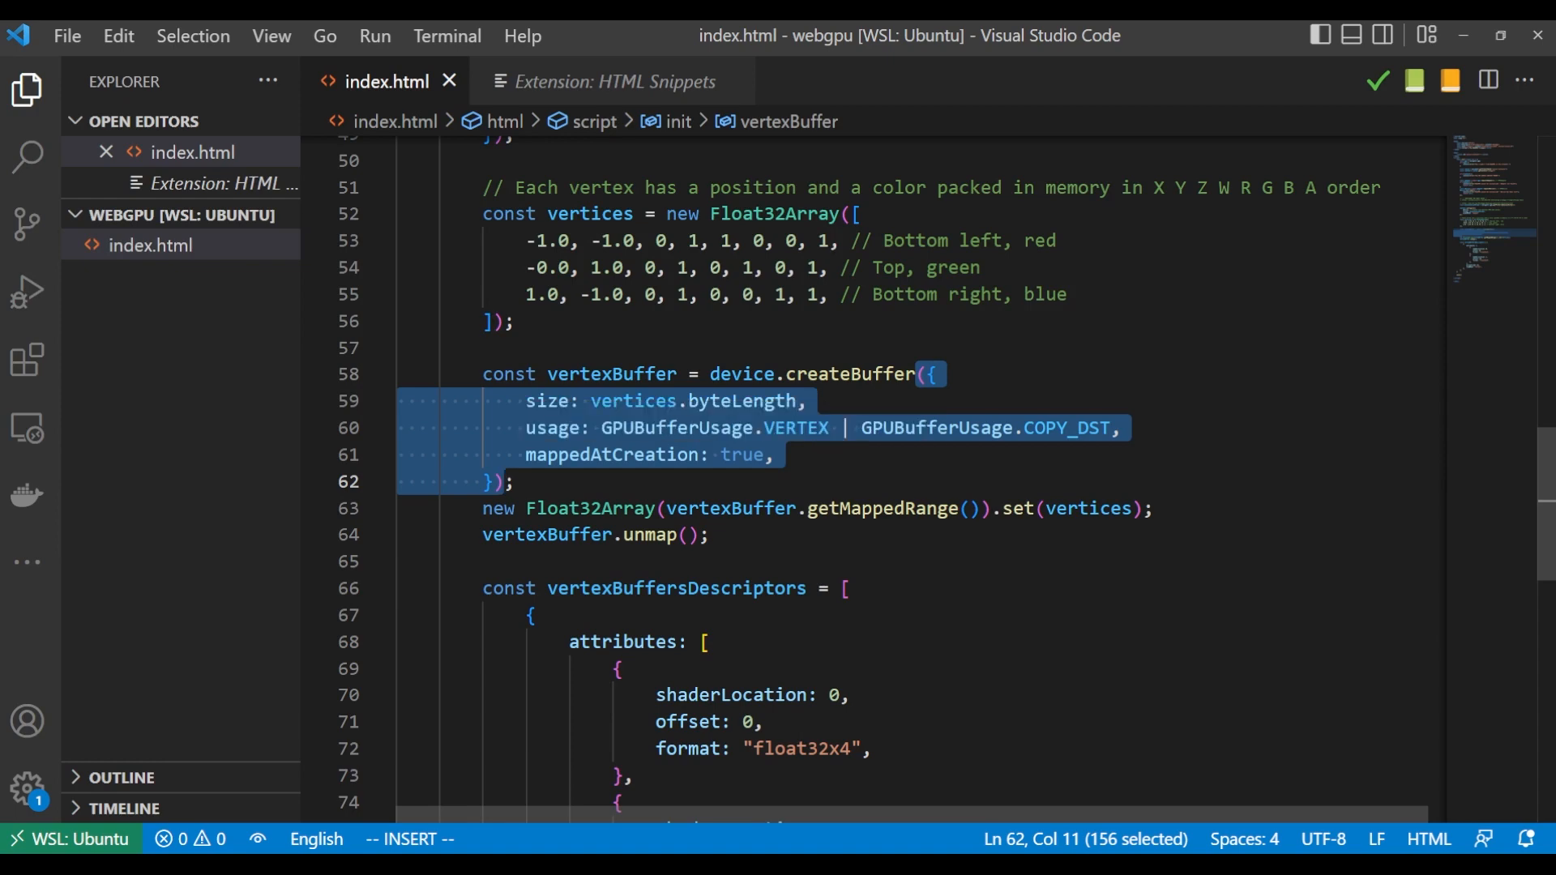
Highlight COPY_DST and begin a // comment at the end of the usage line
{"action": "left_click", "coordinate": [543, 401]}
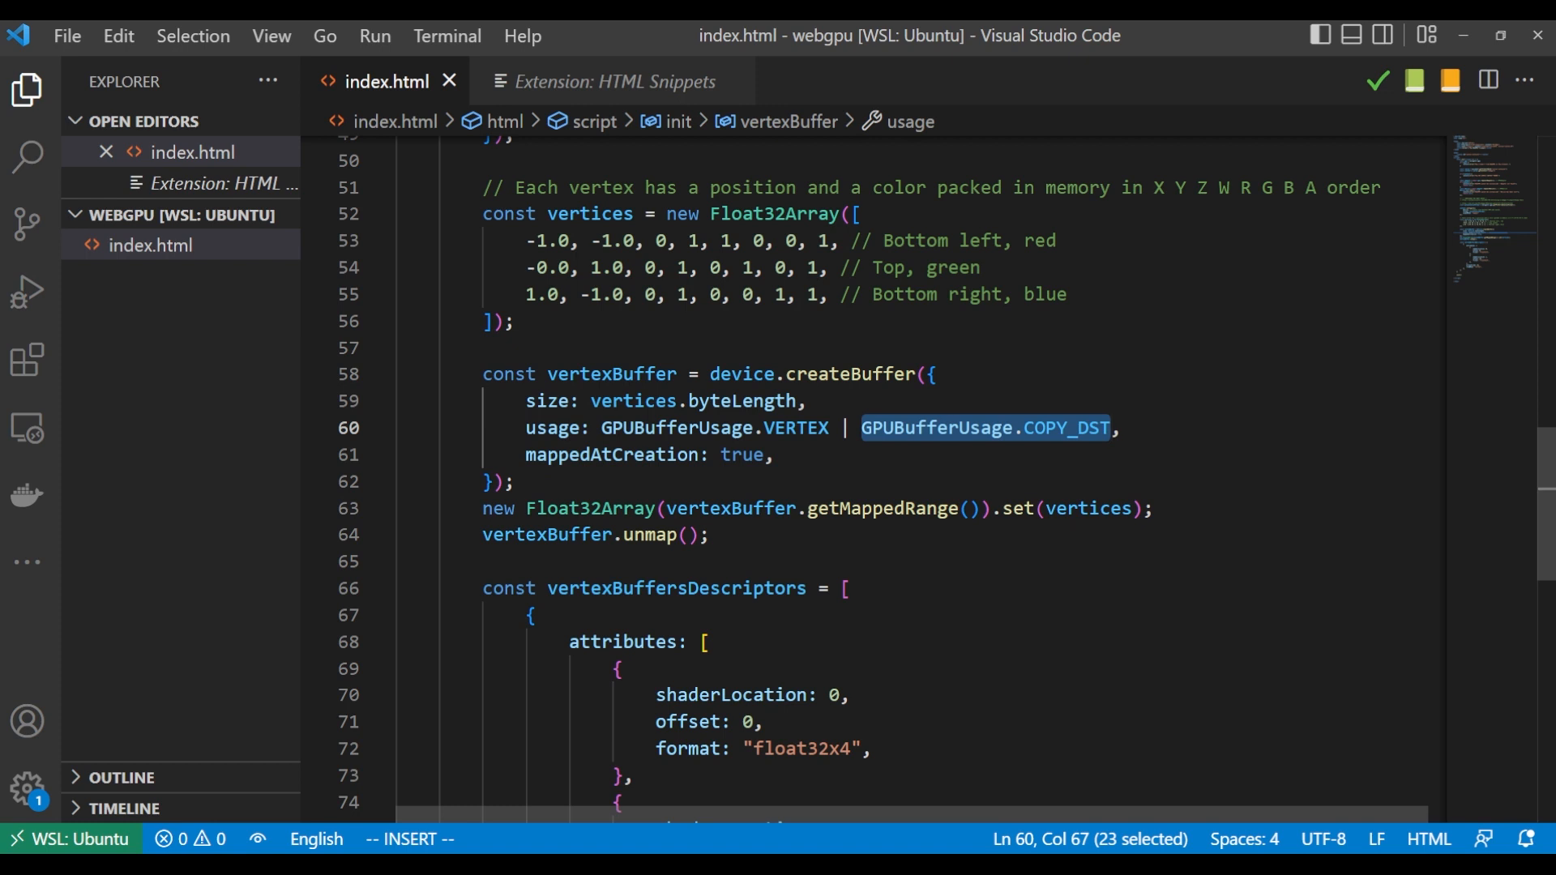
{"action": "left_click", "coordinate": [1119, 427]}
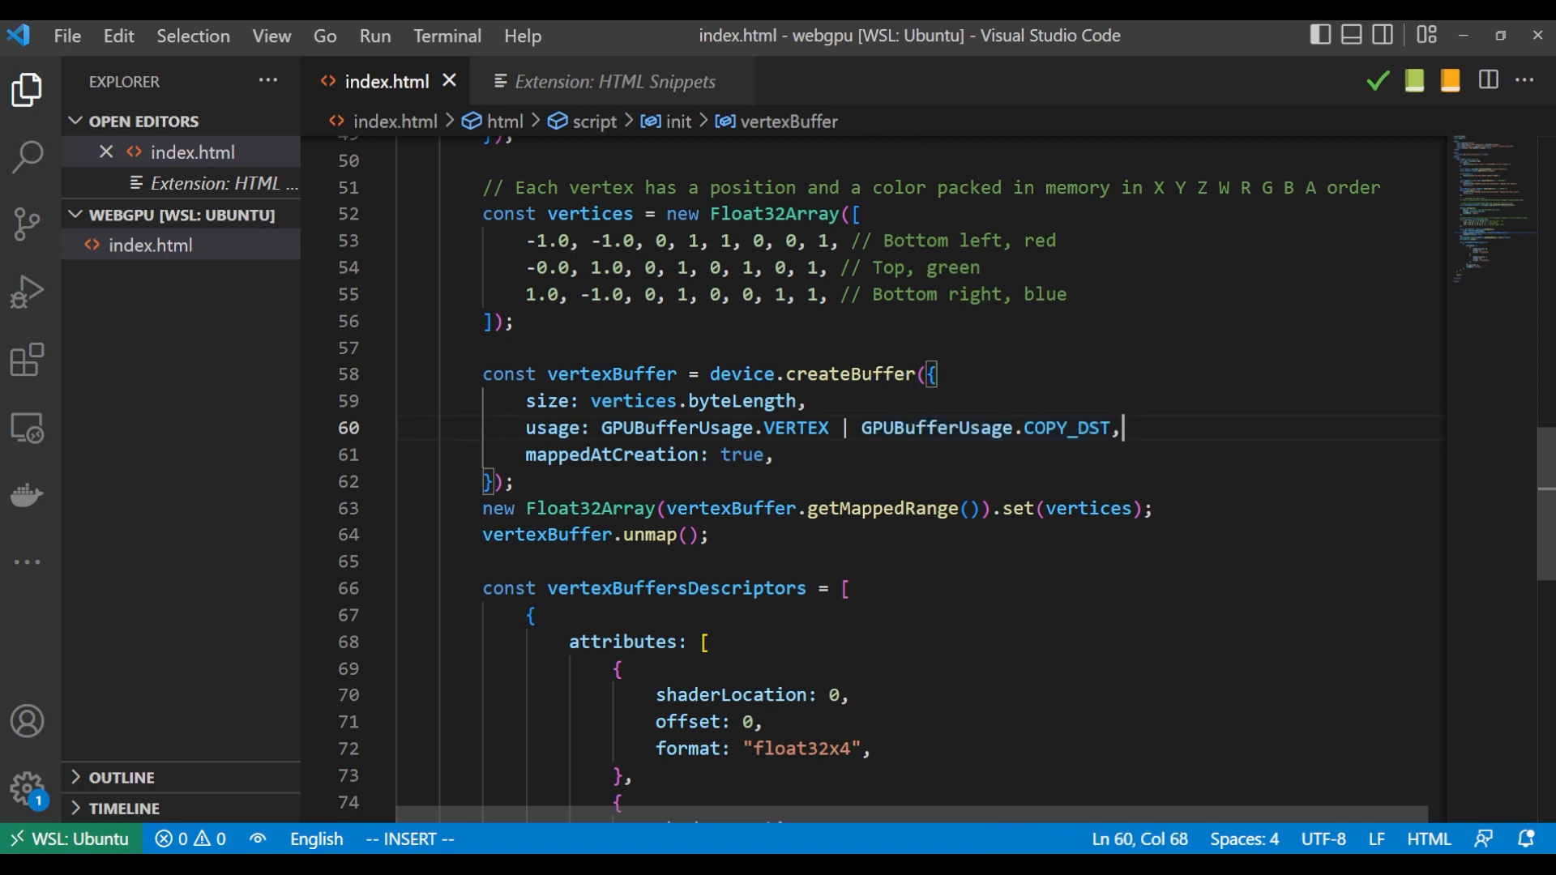
{"action": "type", "text": "//"}
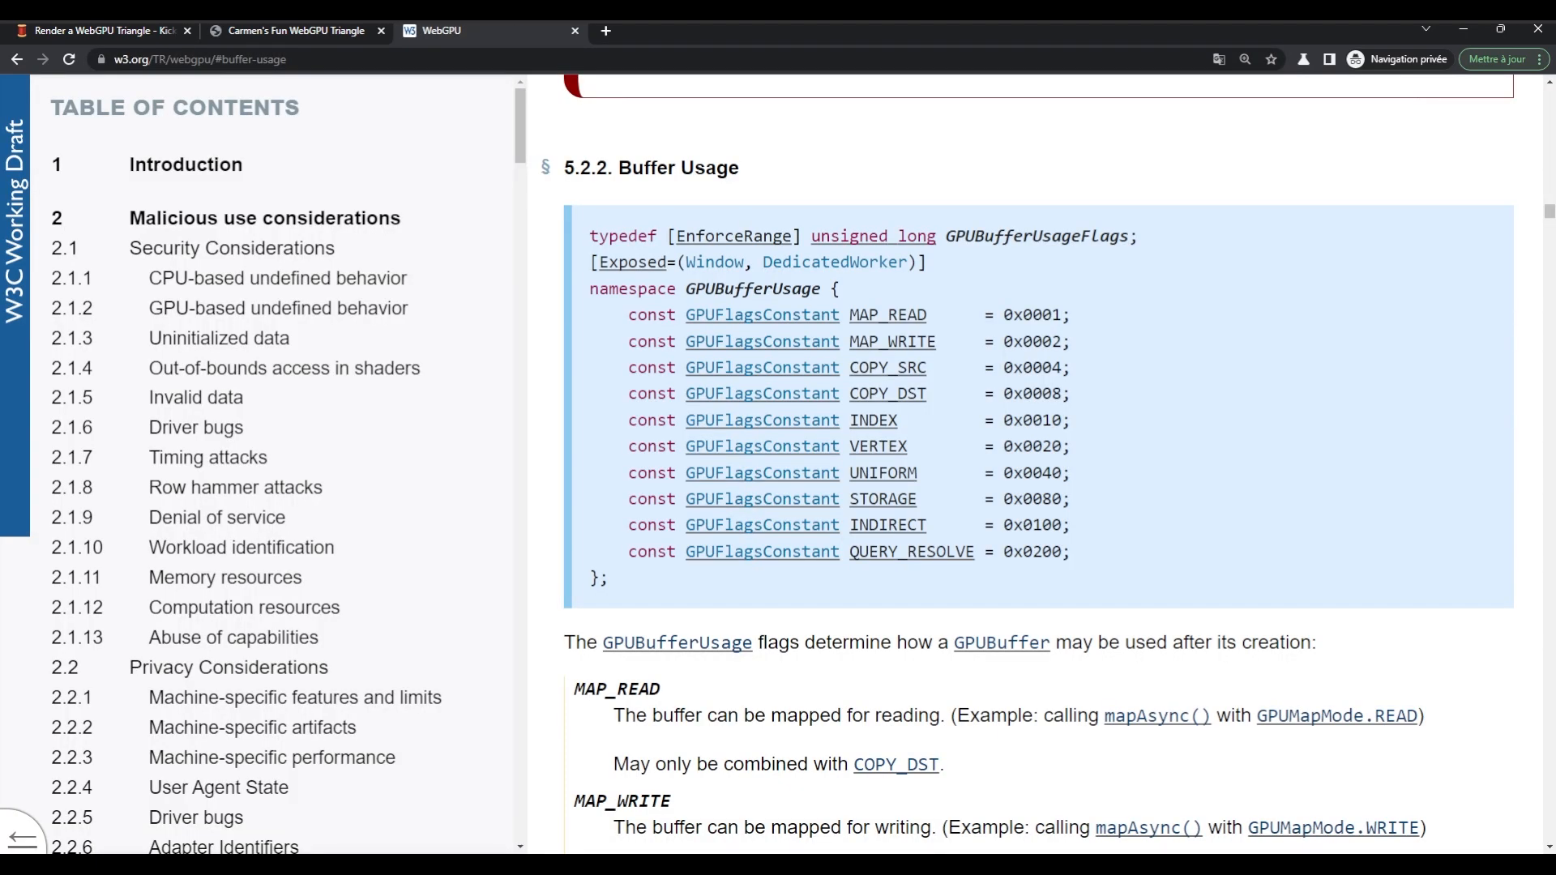
Highlight VERTEX and COPY_DST in the spec's Buffer Usage section and scroll to their descriptions
{"action": "double_click", "coordinate": [877, 446]}
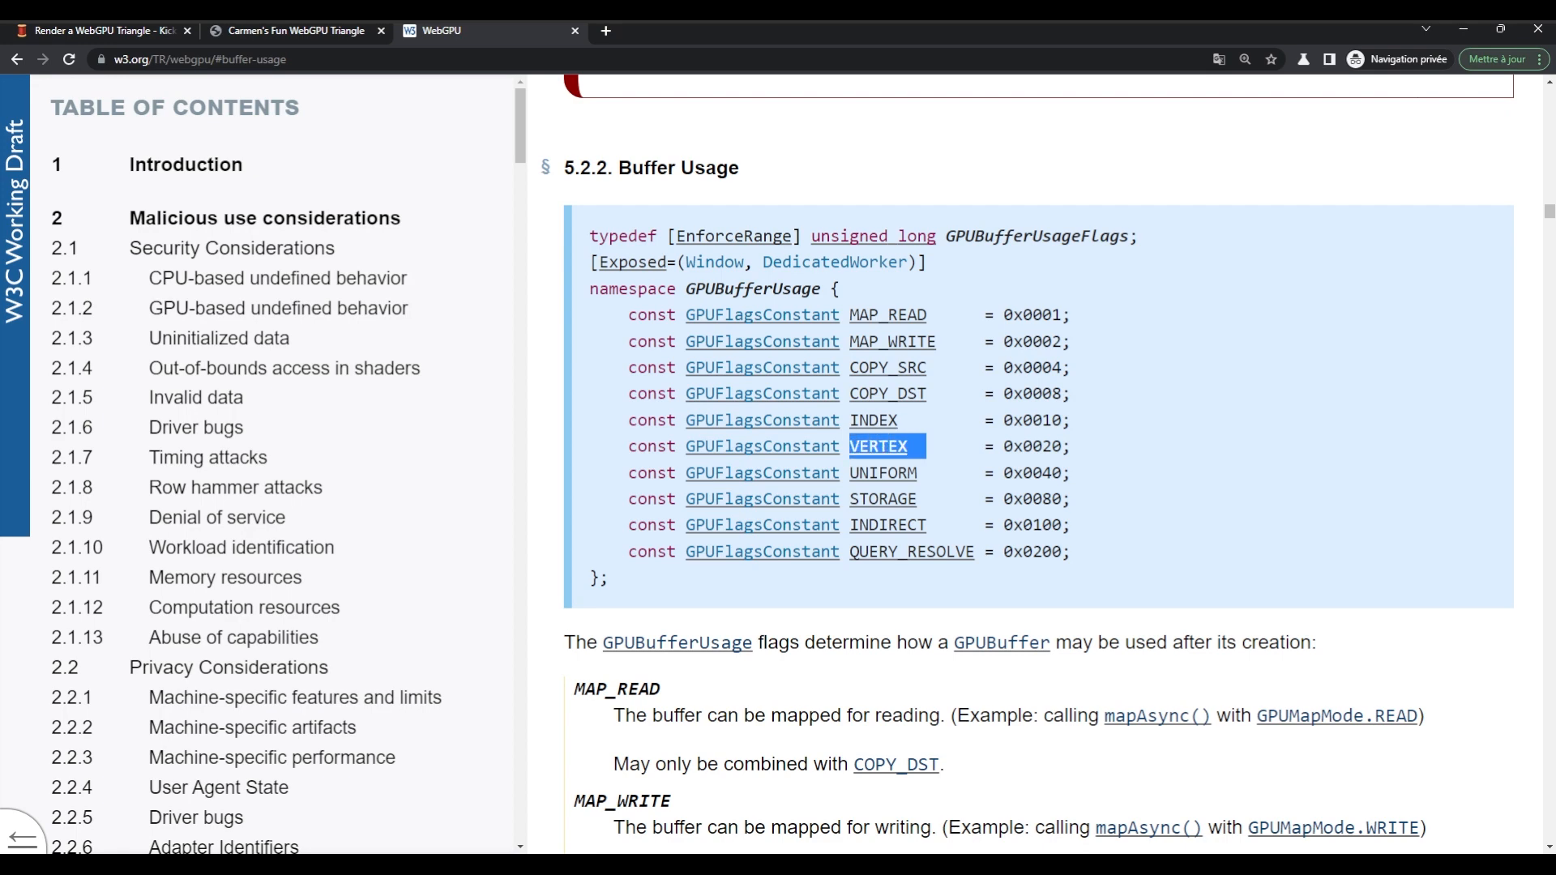
{"action": "double_click", "coordinate": [888, 393]}
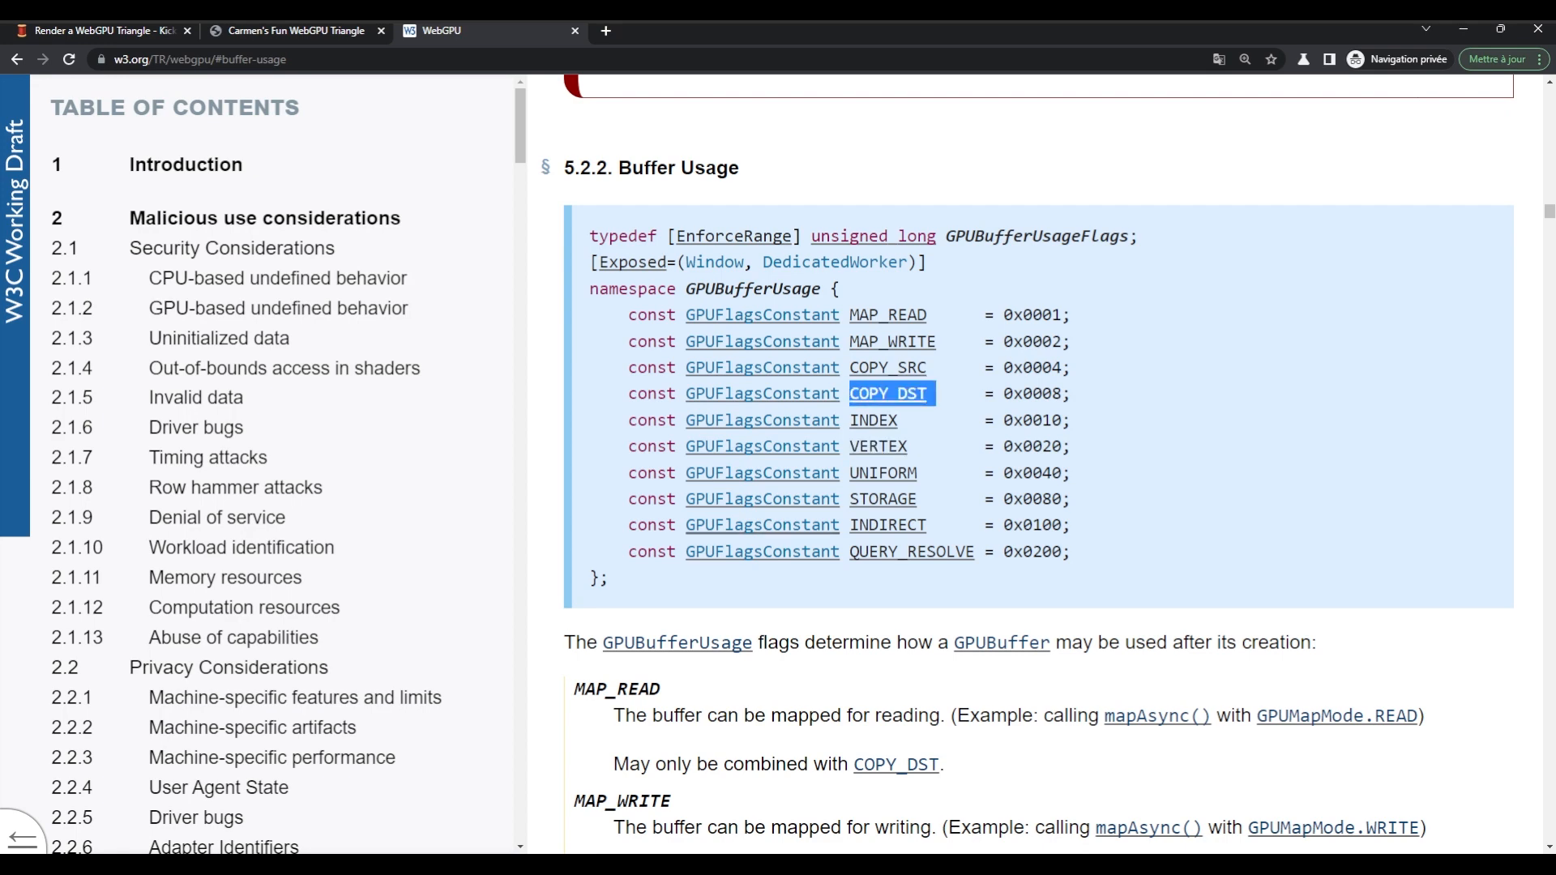
{"action": "scroll", "scroll_direction": "down", "scroll_amount": 3}
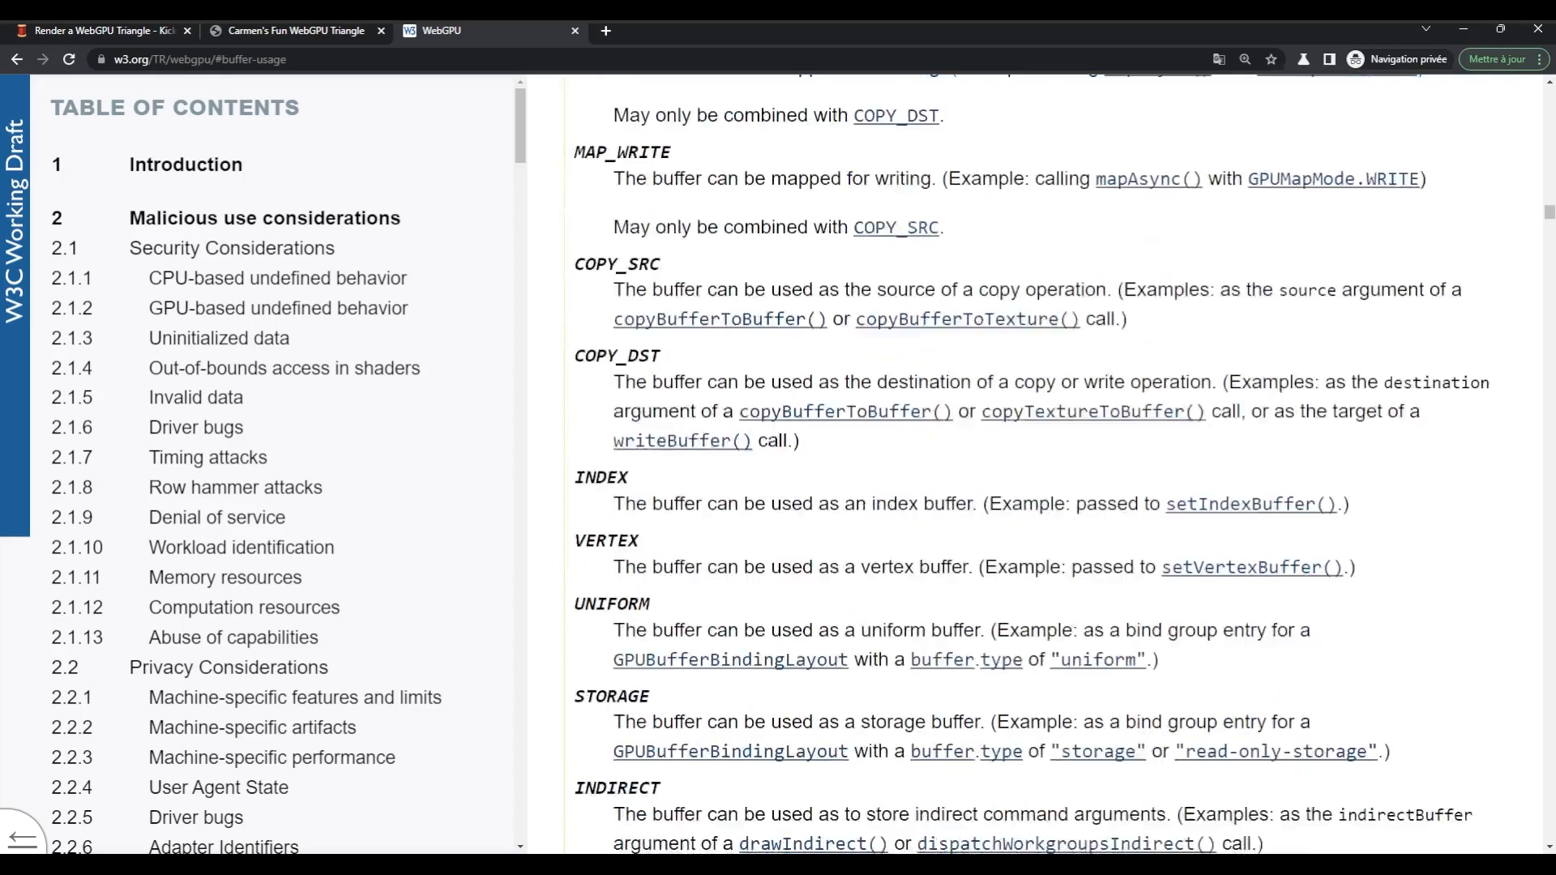
{"action": "scroll", "scroll_direction": "down", "scroll_amount": 3}
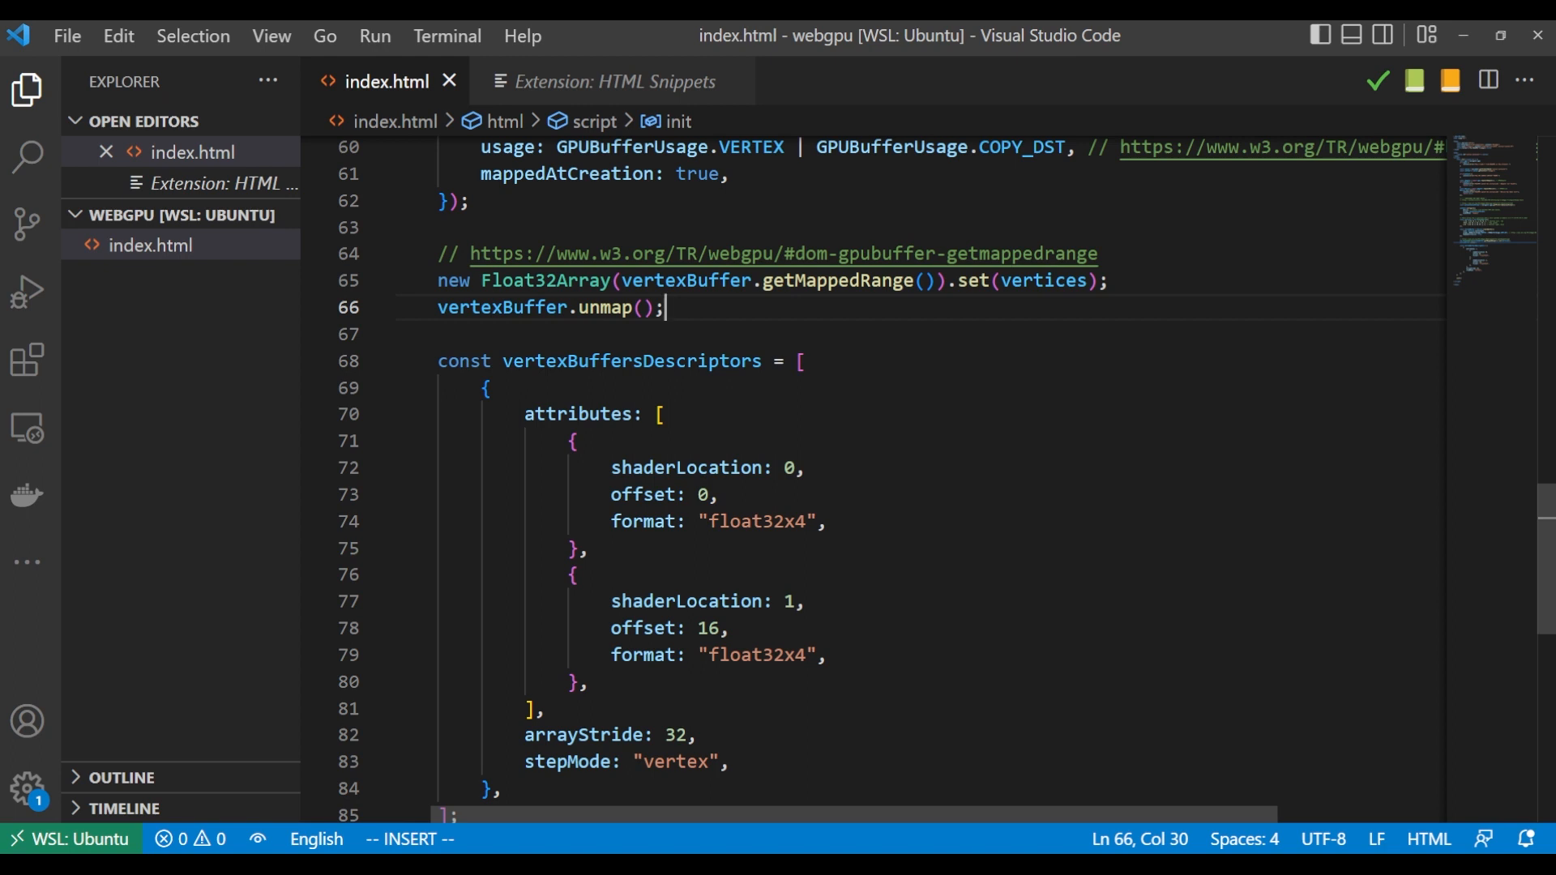
{"action": "scroll", "scroll_direction": "up", "scroll_amount": 3}
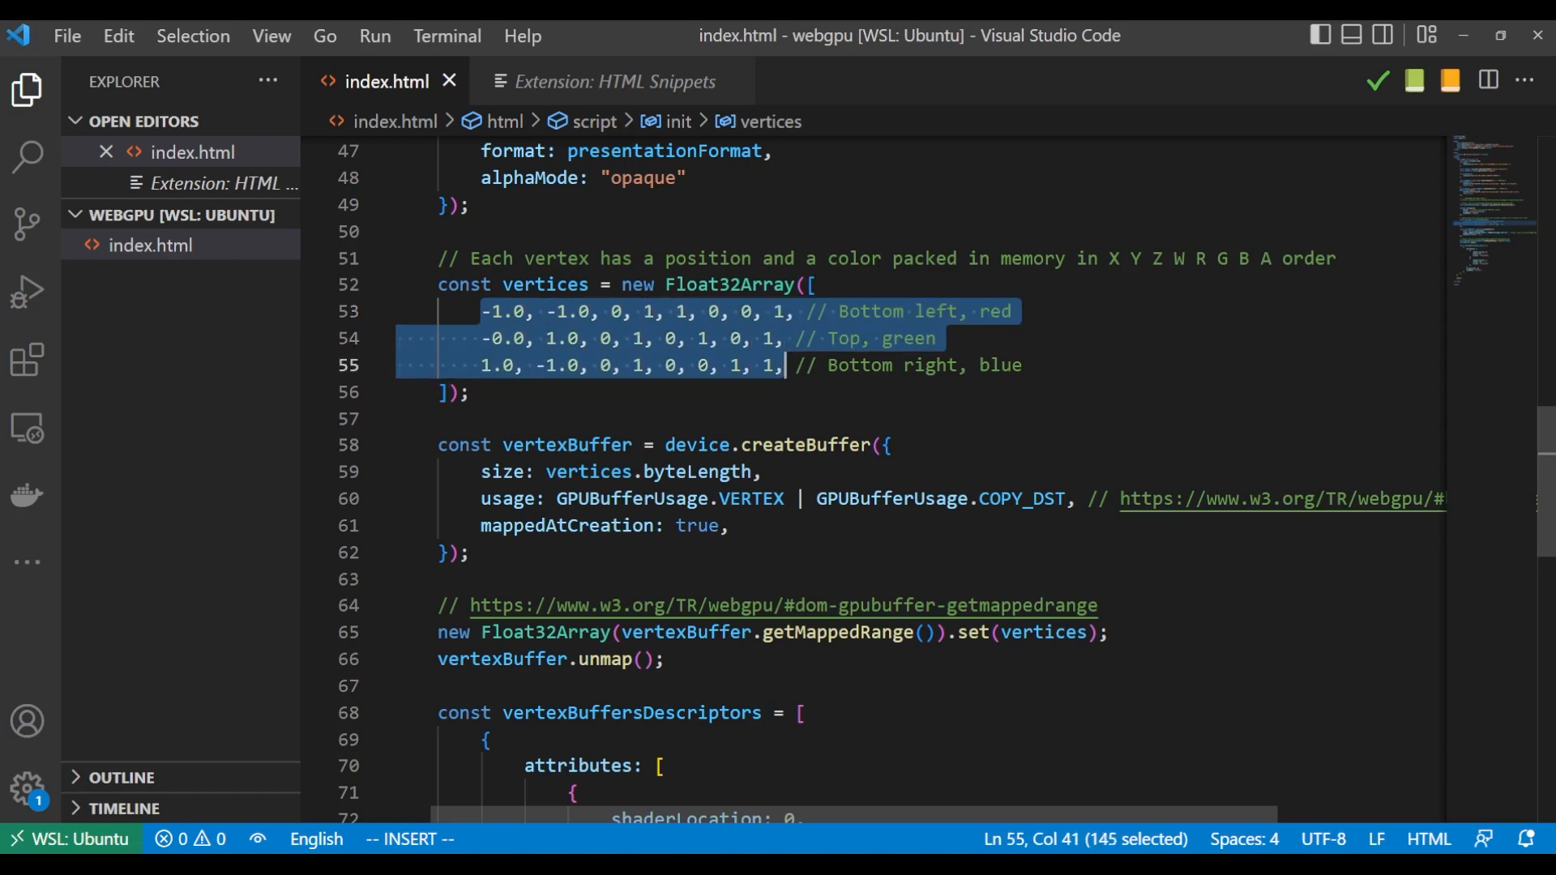
{"action": "scroll", "scroll_direction": "down", "scroll_amount": 3}
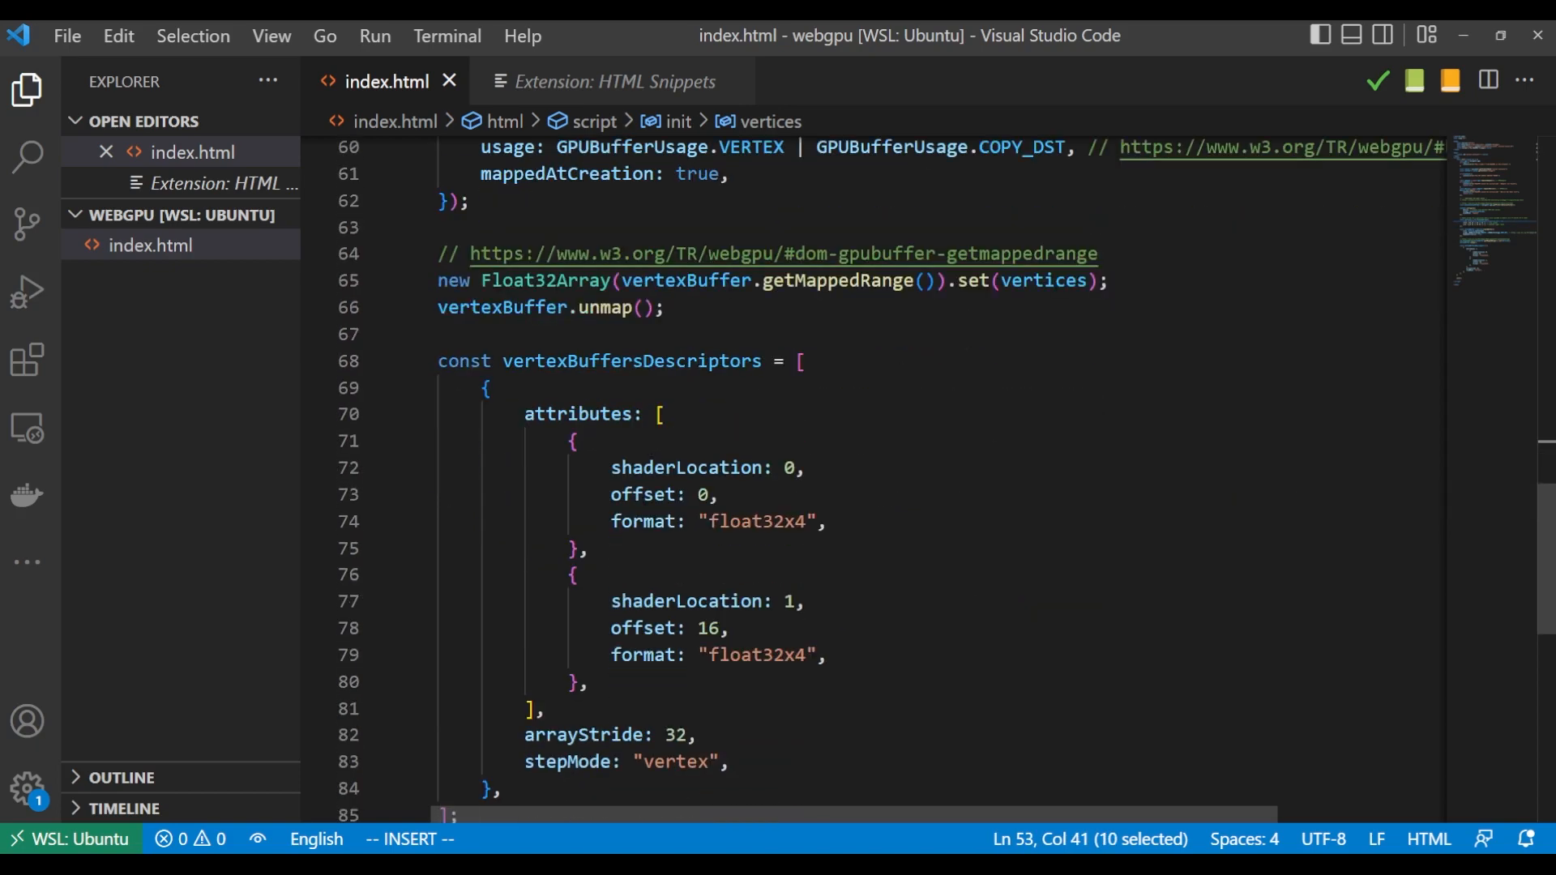
{"action": "scroll", "scroll_direction": "down", "scroll_amount": 3}
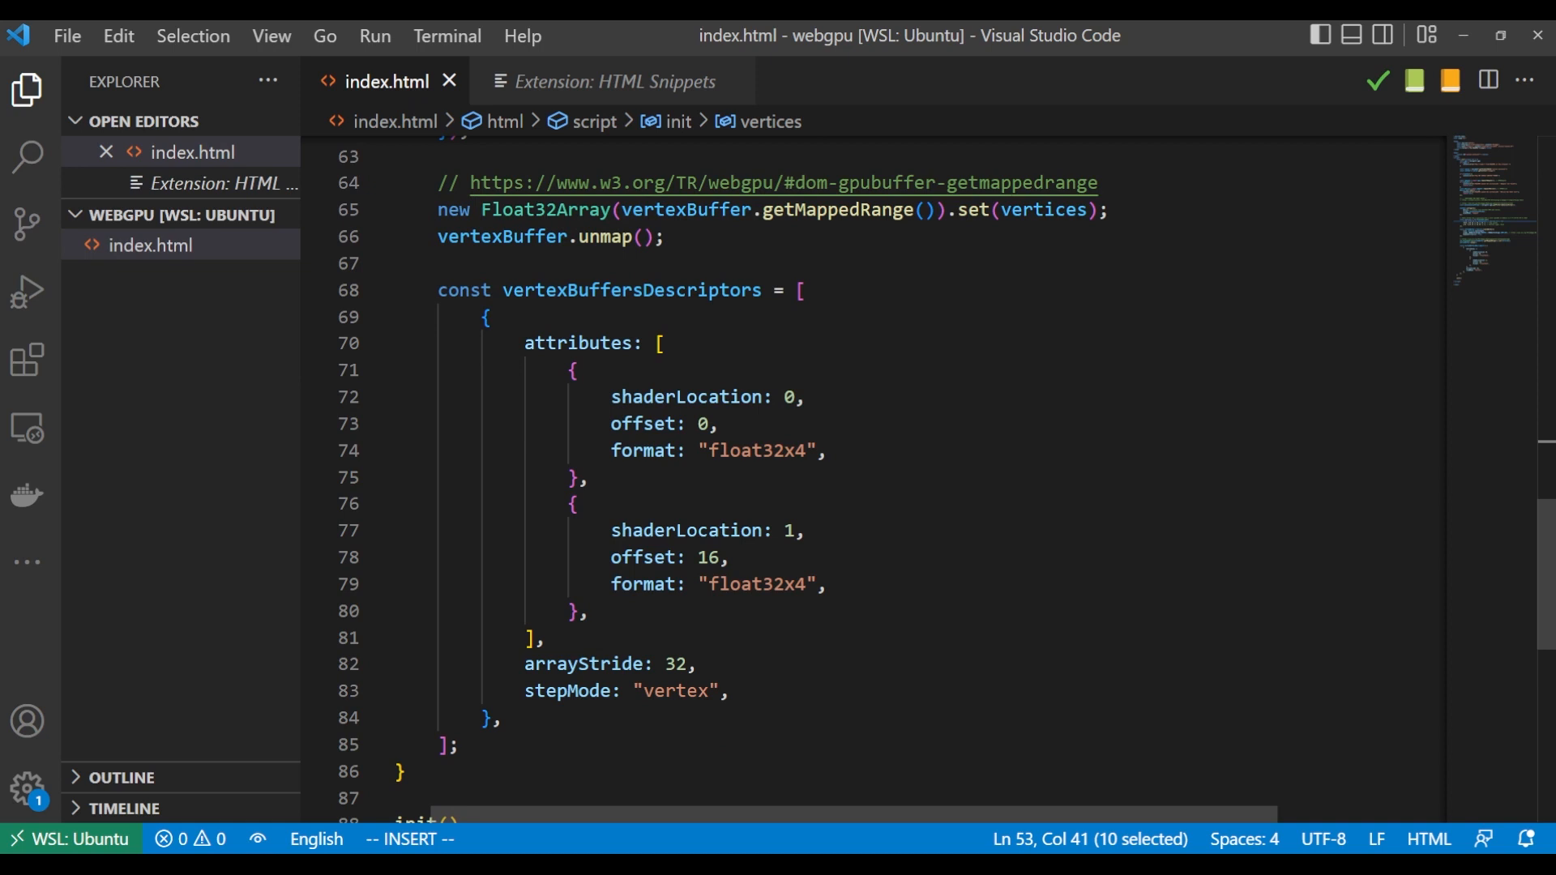
{"action": "scroll", "scroll_direction": "down", "scroll_amount": 3}
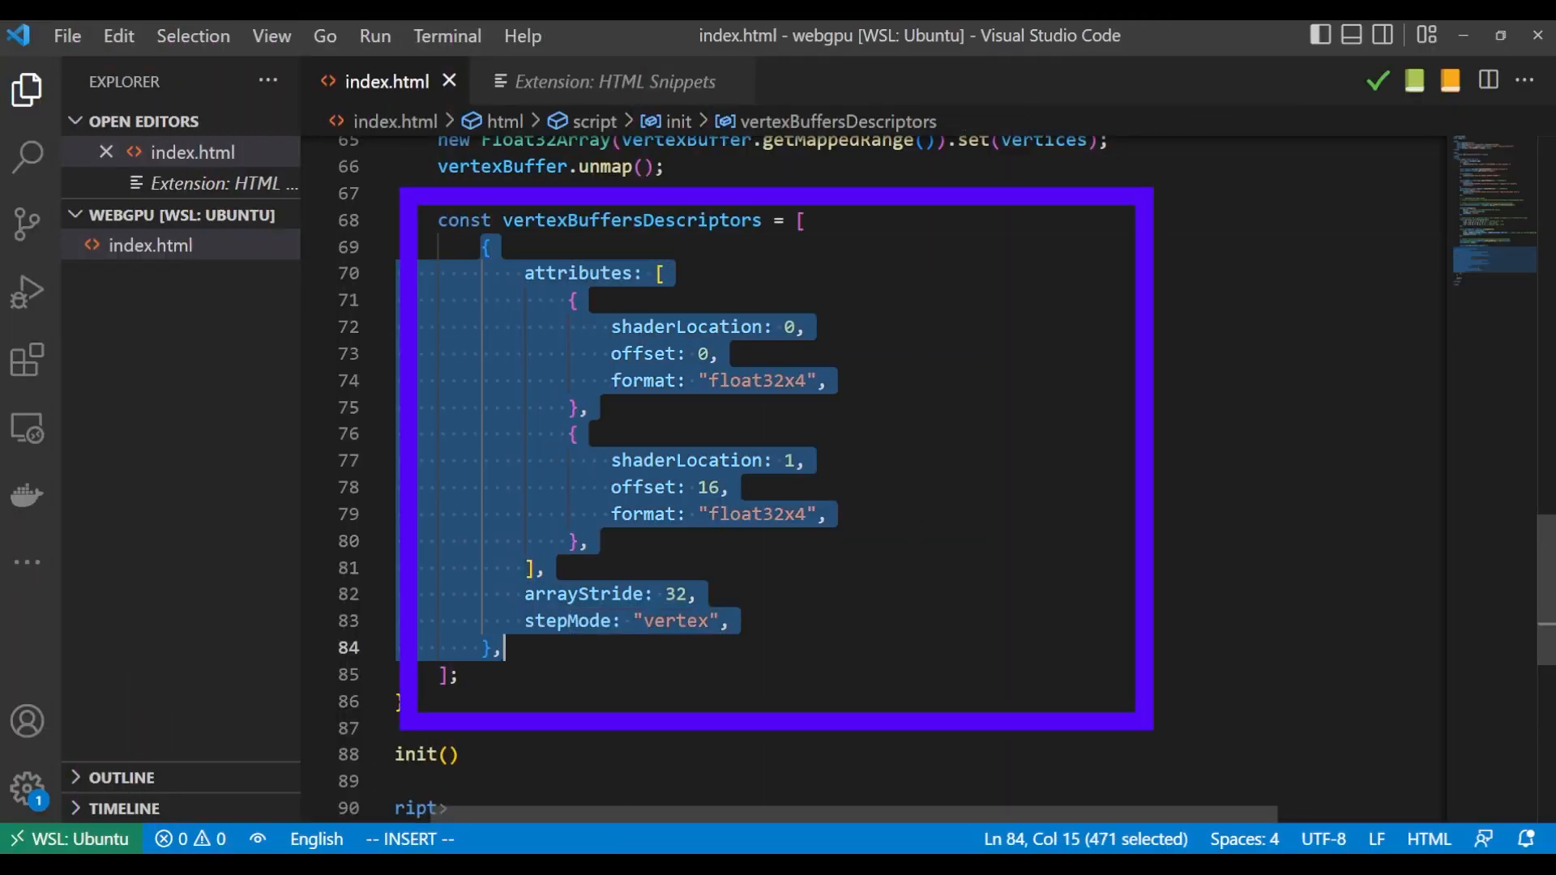
Add // Position and Color comments to the two attribute entries
{"action": "left_click", "coordinate": [575, 300]}
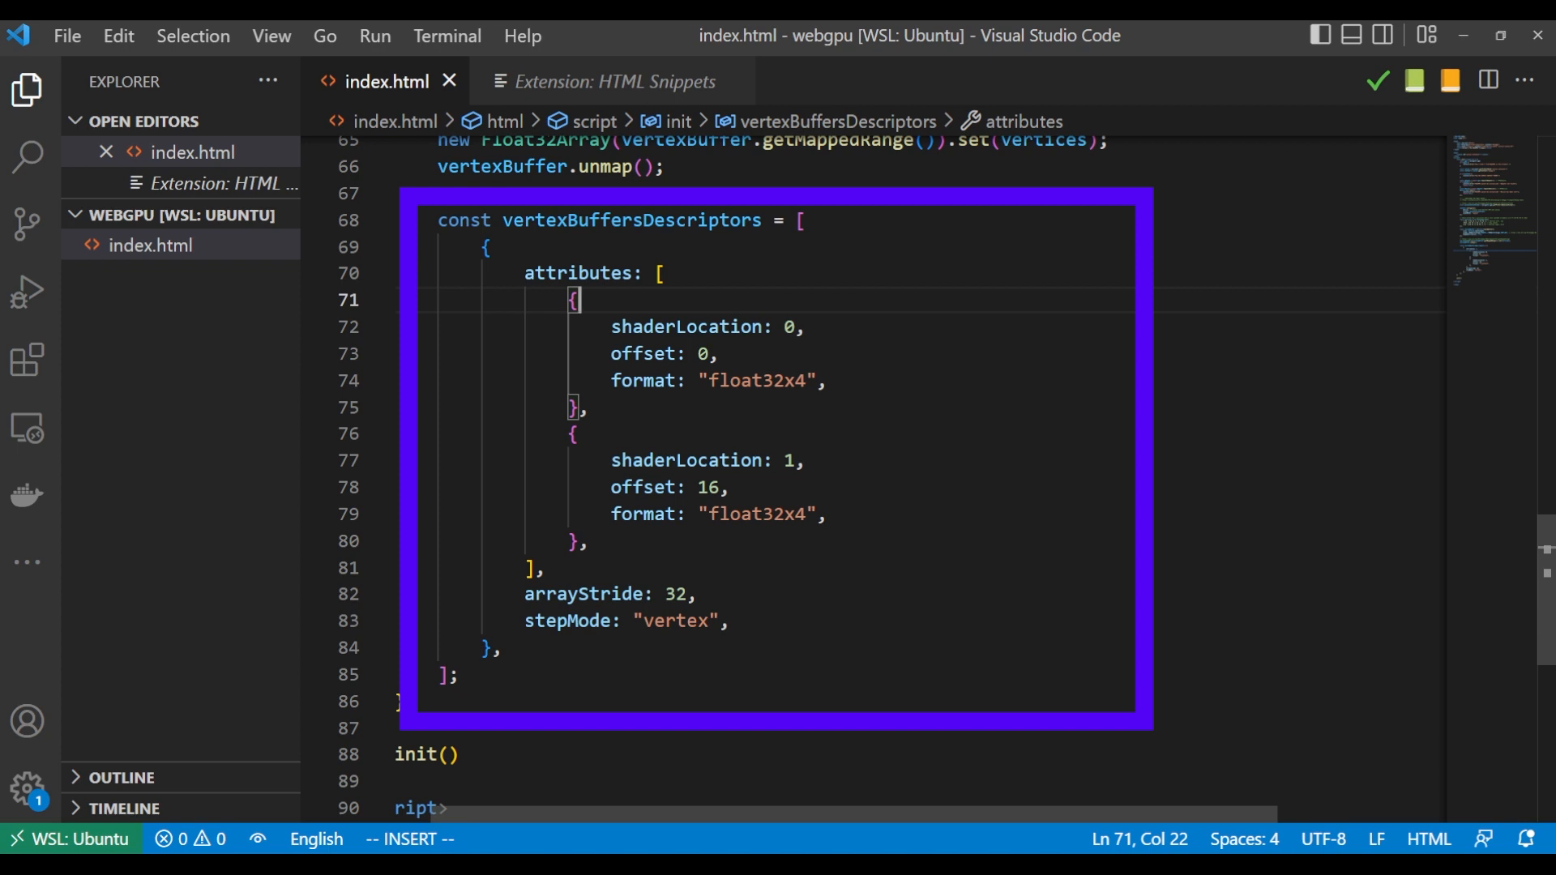
{"action": "type", "text": "// P"}
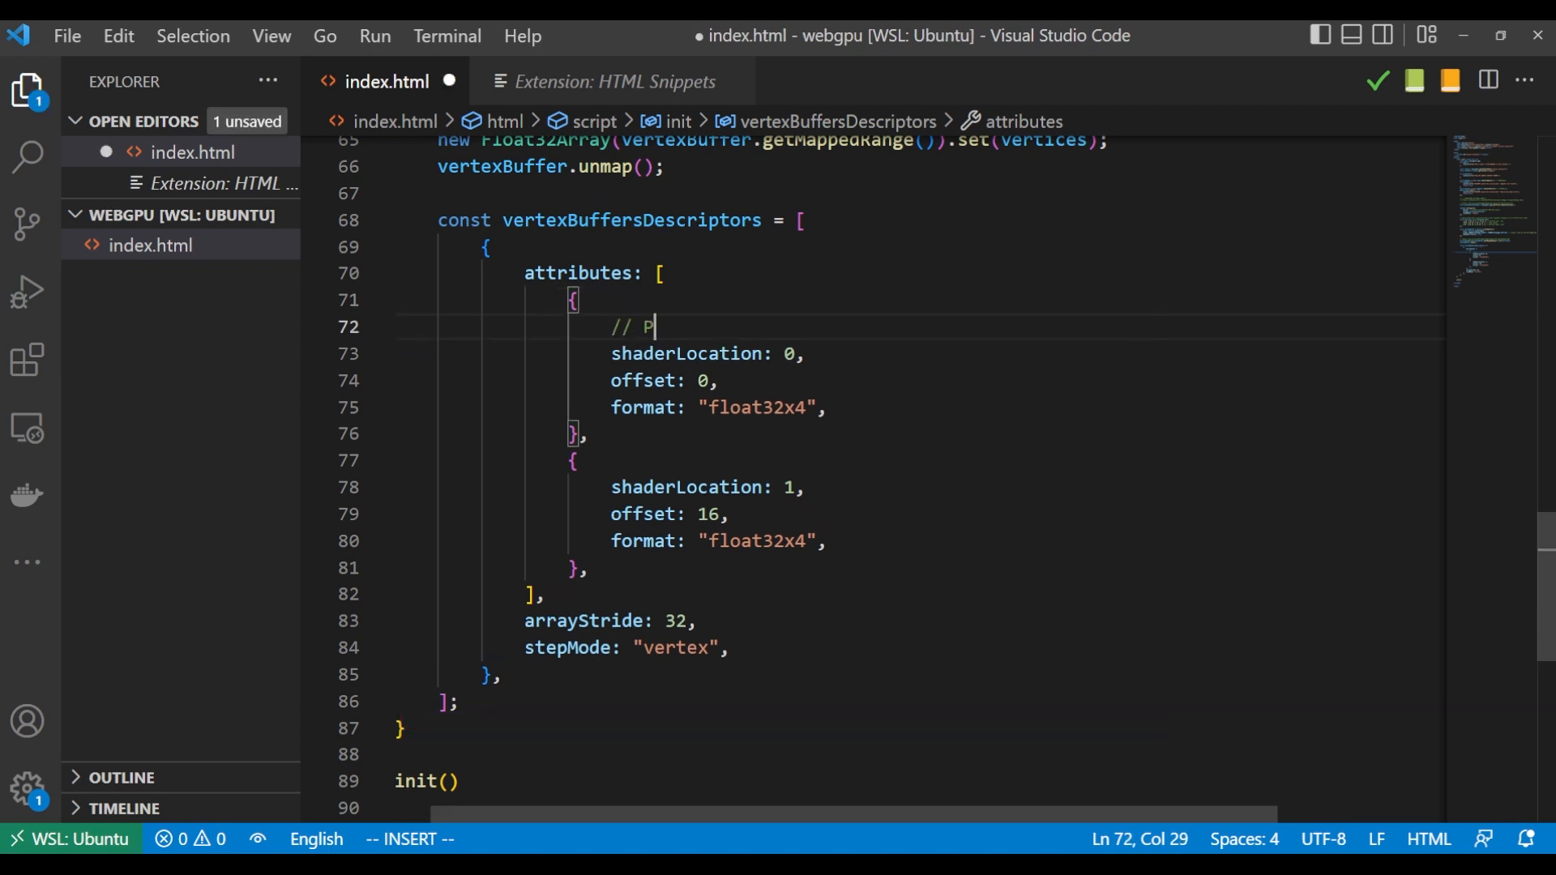
{"action": "type", "text": "osition"}
{"action": "type", "text": "//"}
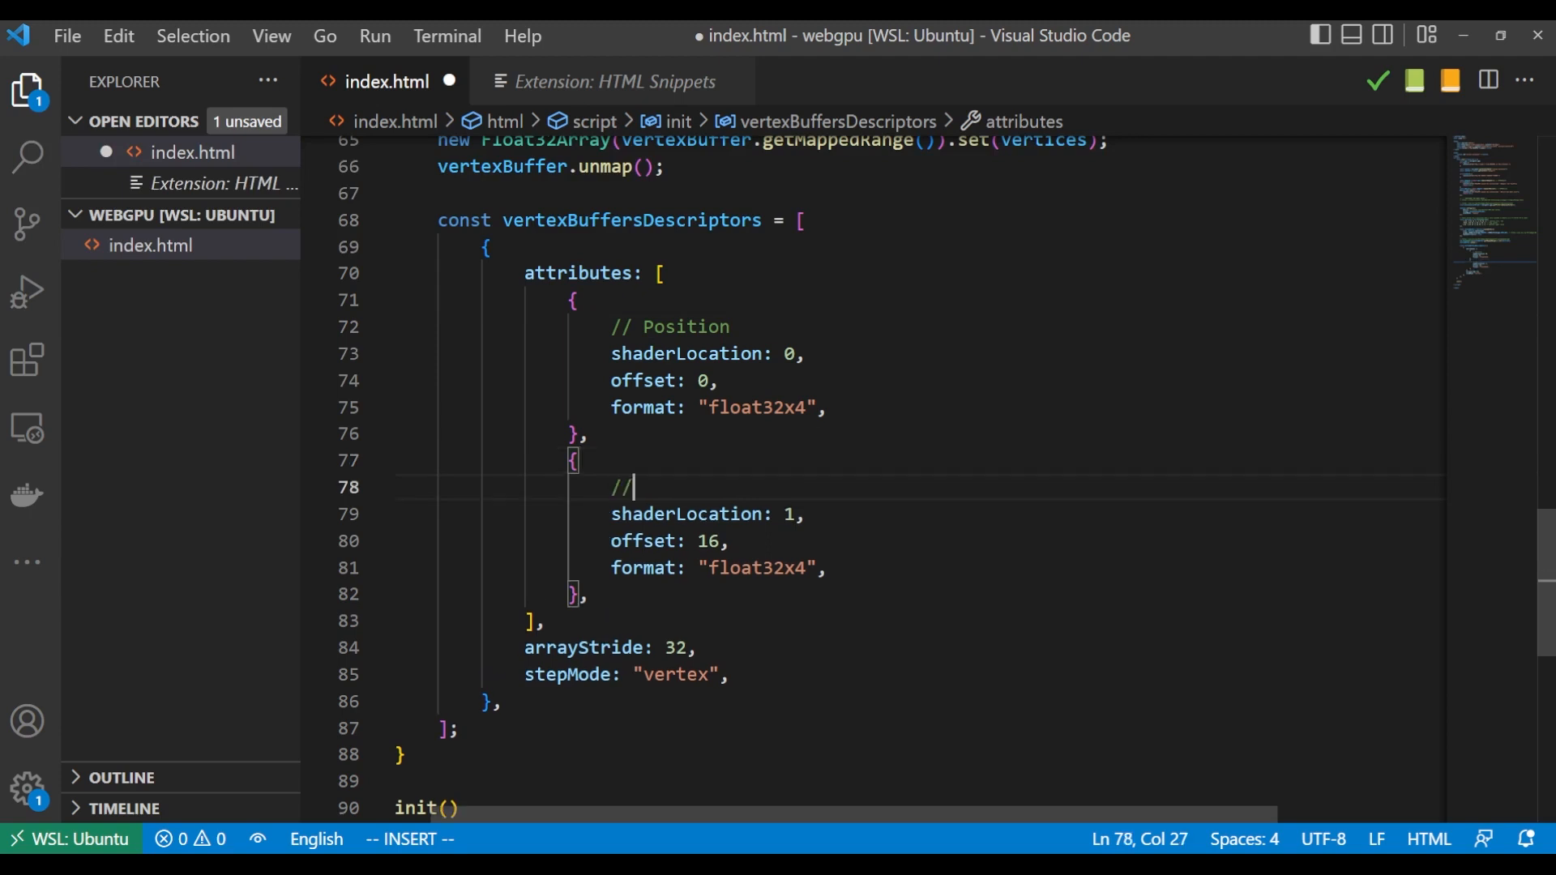
{"action": "type", "text": "Color"}
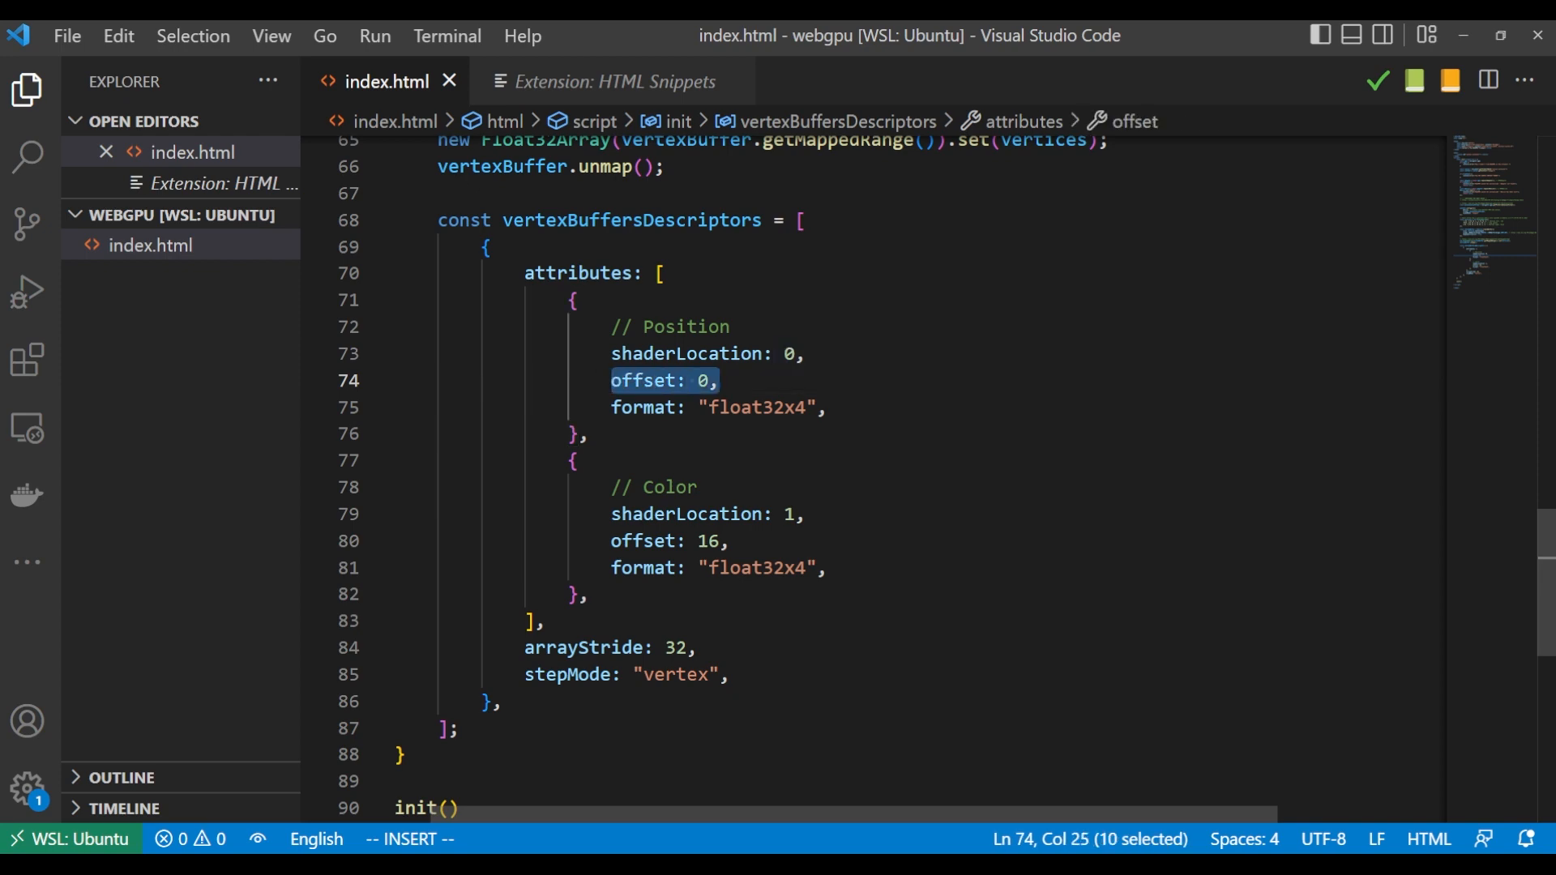
{"action": "scroll", "scroll_direction": "up", "scroll_amount": 3}
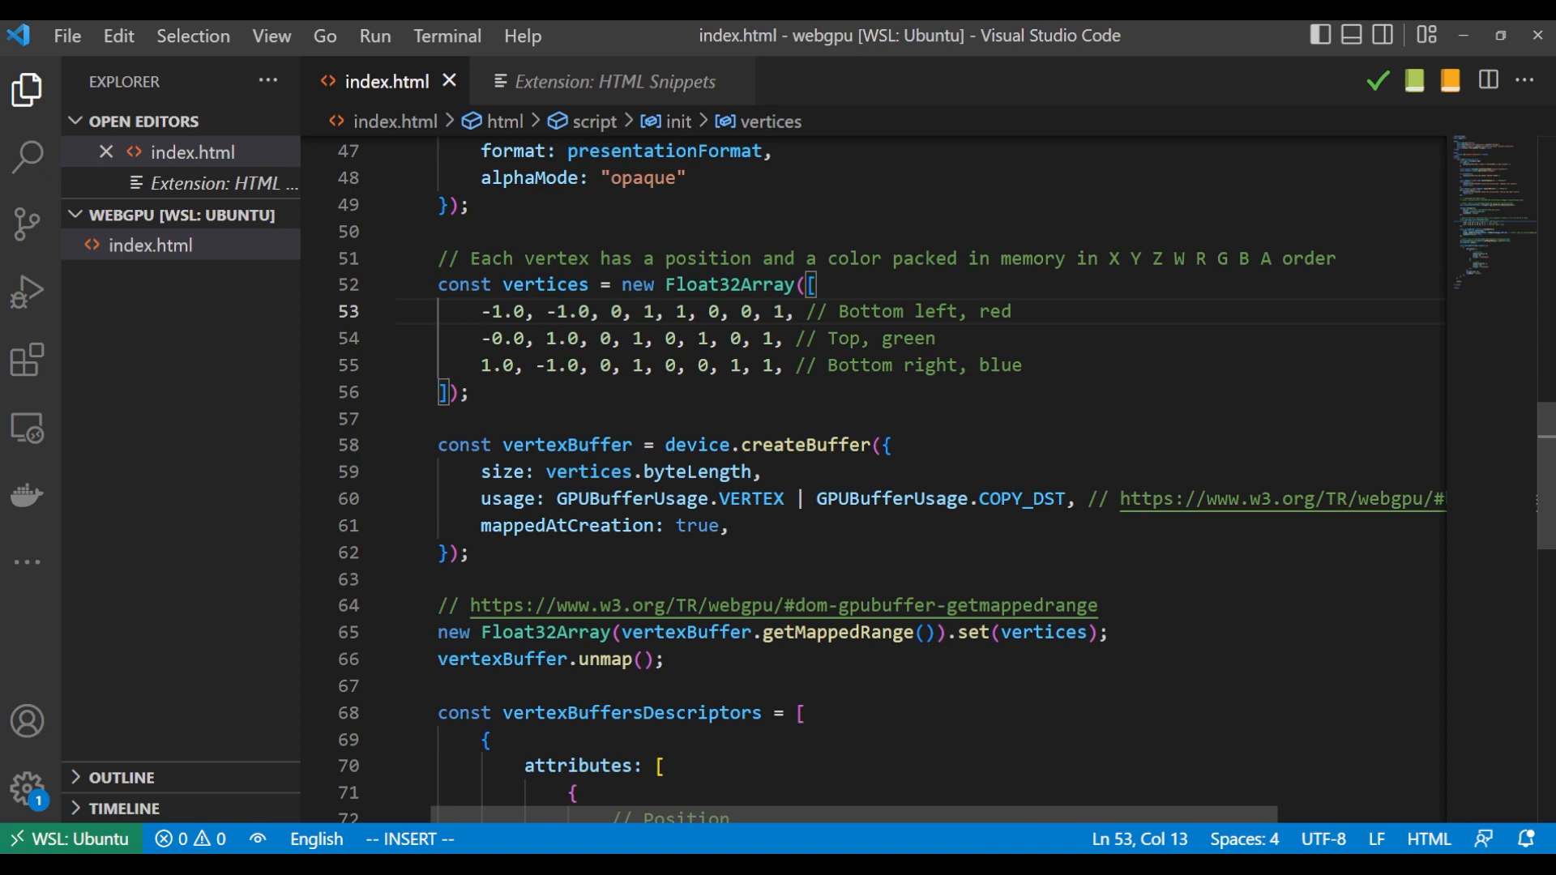
{"action": "scroll", "scroll_direction": "down", "scroll_amount": 3}
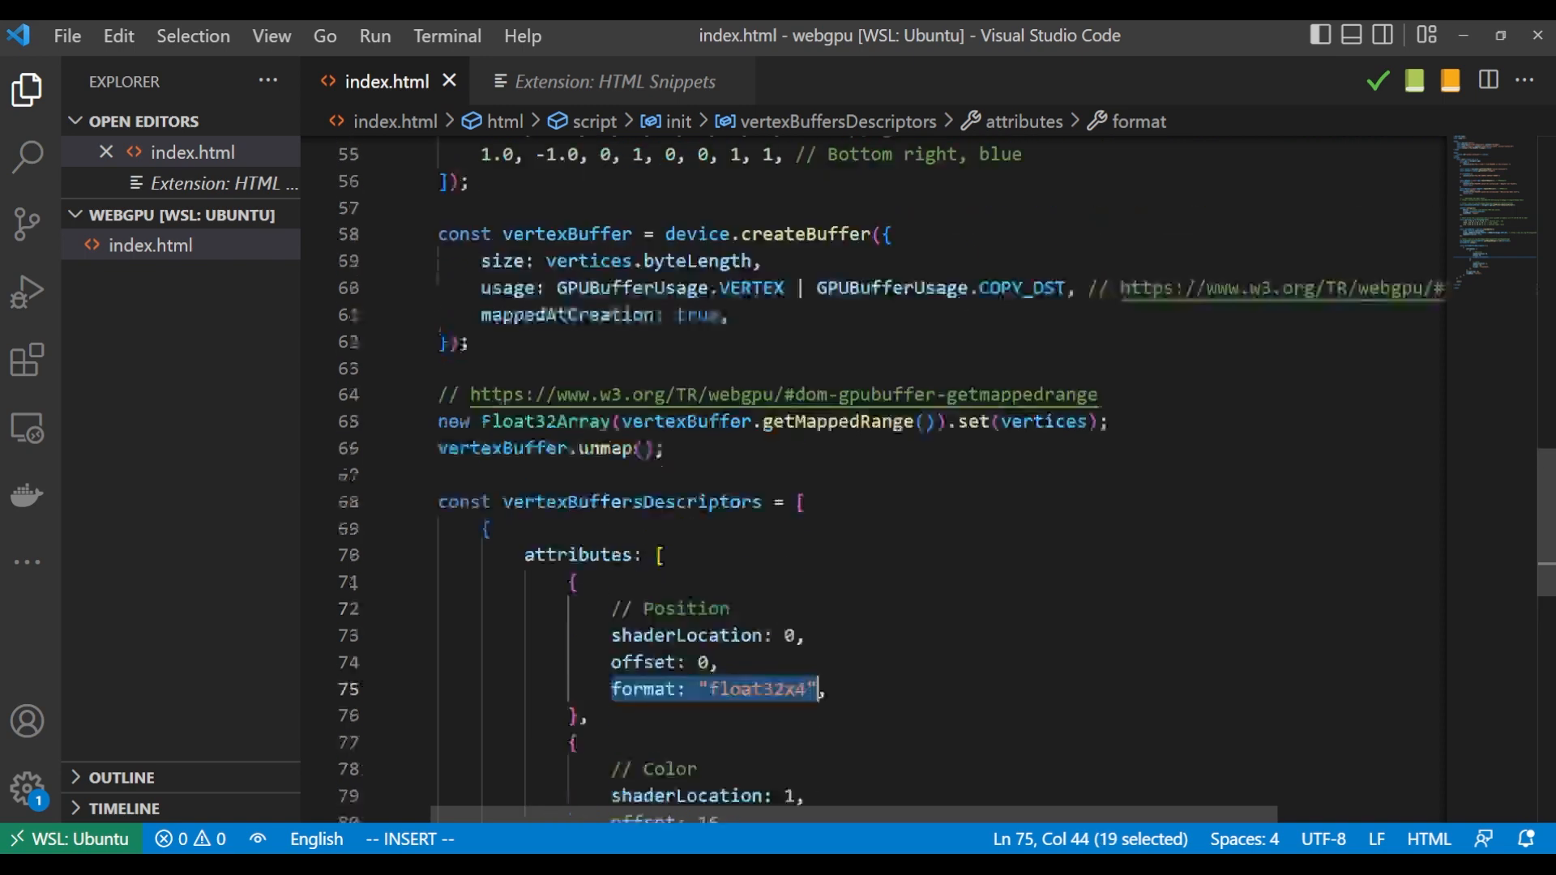
{"action": "scroll", "scroll_direction": "up", "scroll_amount": 3}
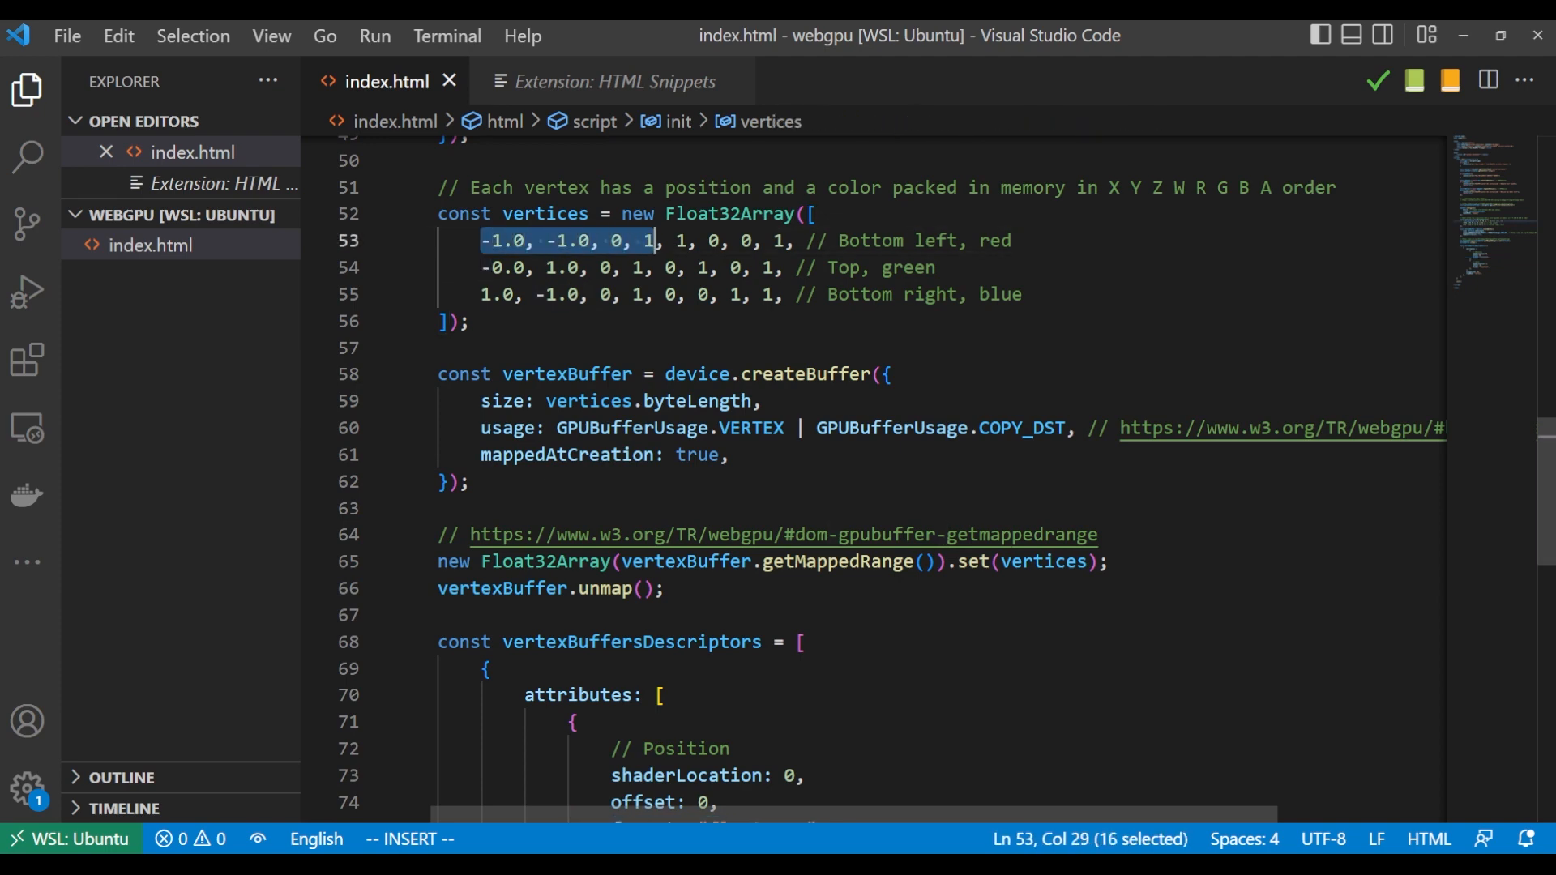
{"action": "scroll", "scroll_direction": "down", "scroll_amount": 3}
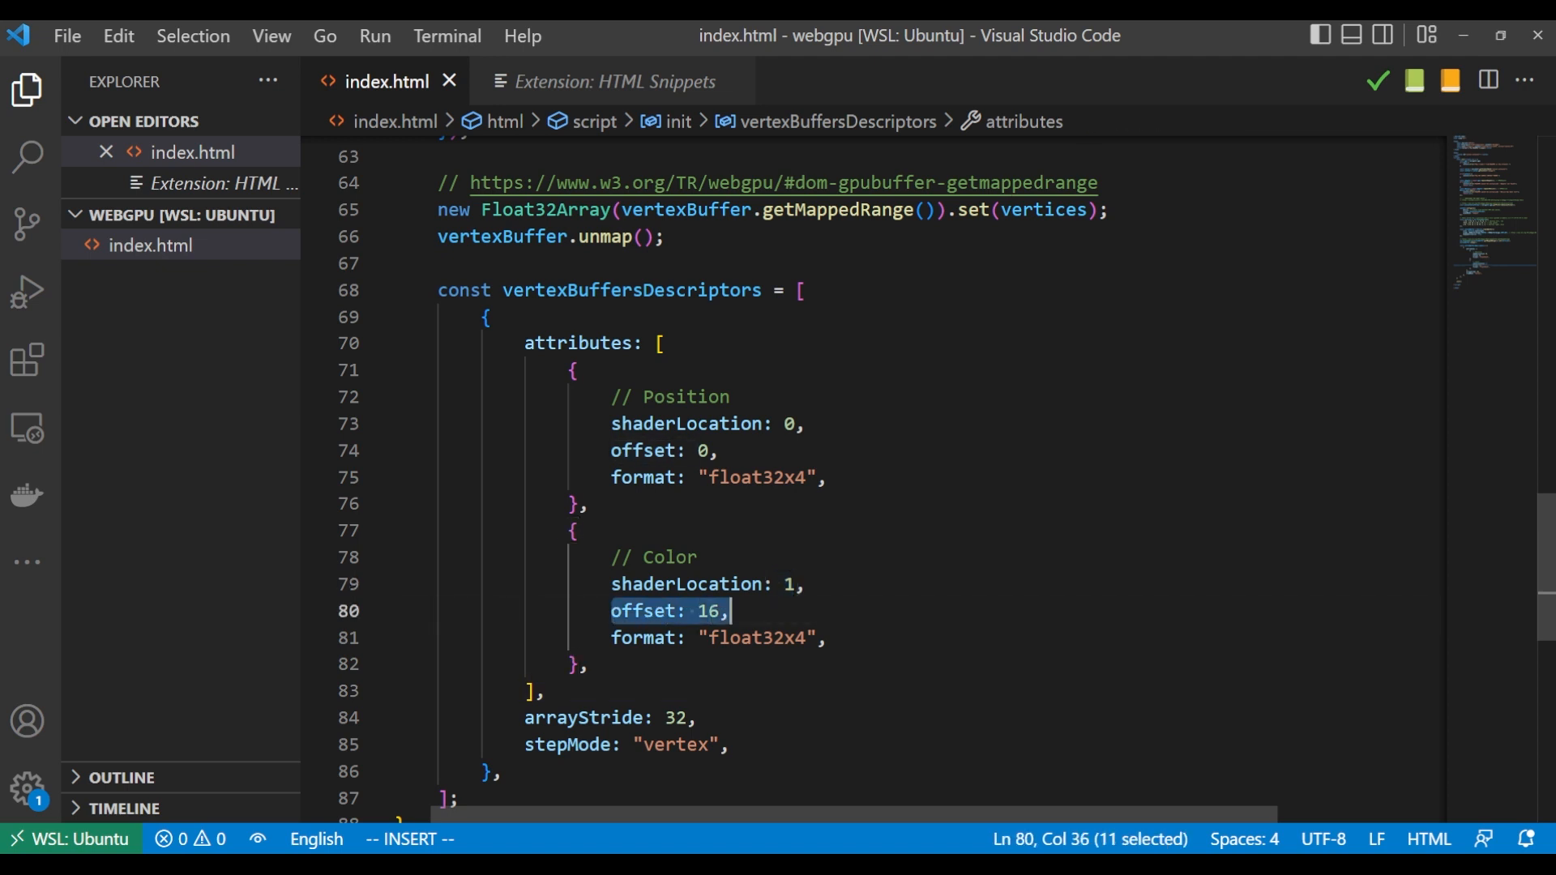
{"action": "scroll", "scroll_direction": "up", "scroll_amount": 3}
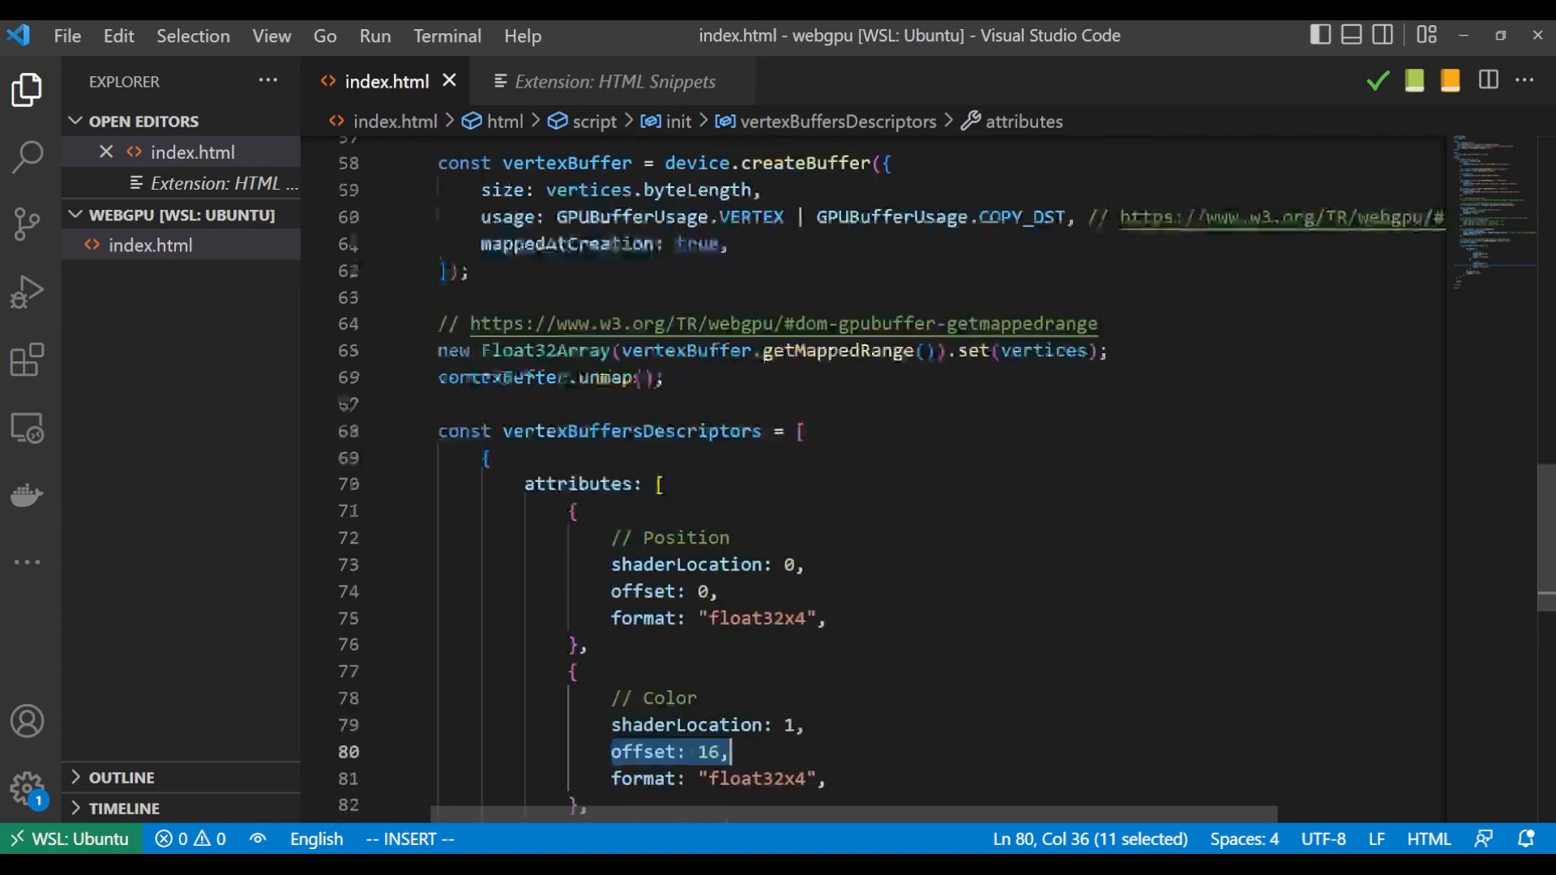
{"action": "scroll", "scroll_direction": "up", "scroll_amount": 3}
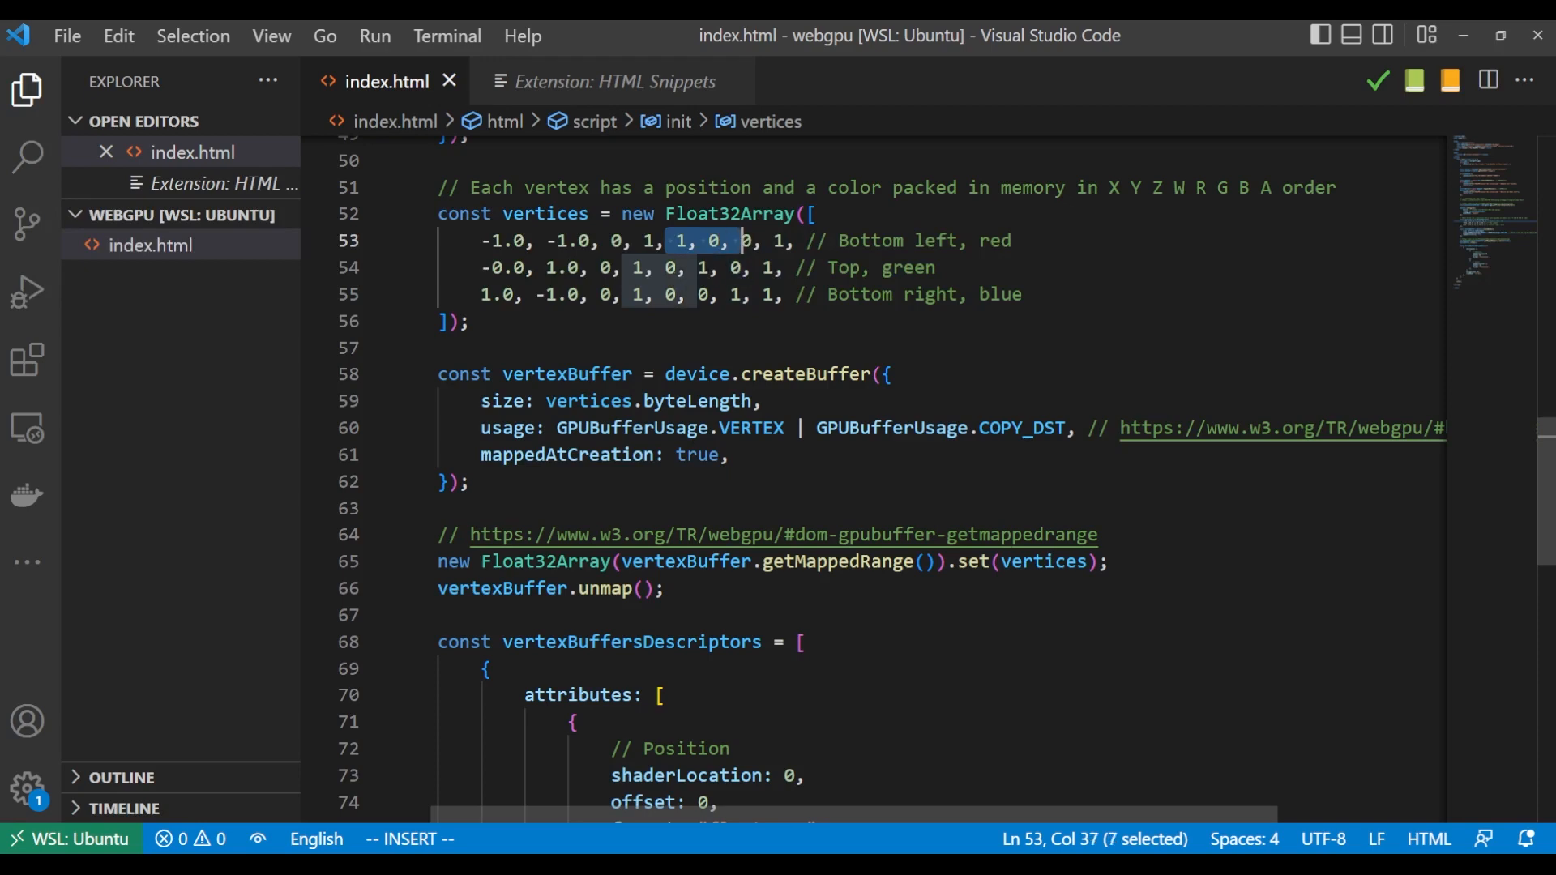
{"action": "scroll", "scroll_direction": "down", "scroll_amount": 3}
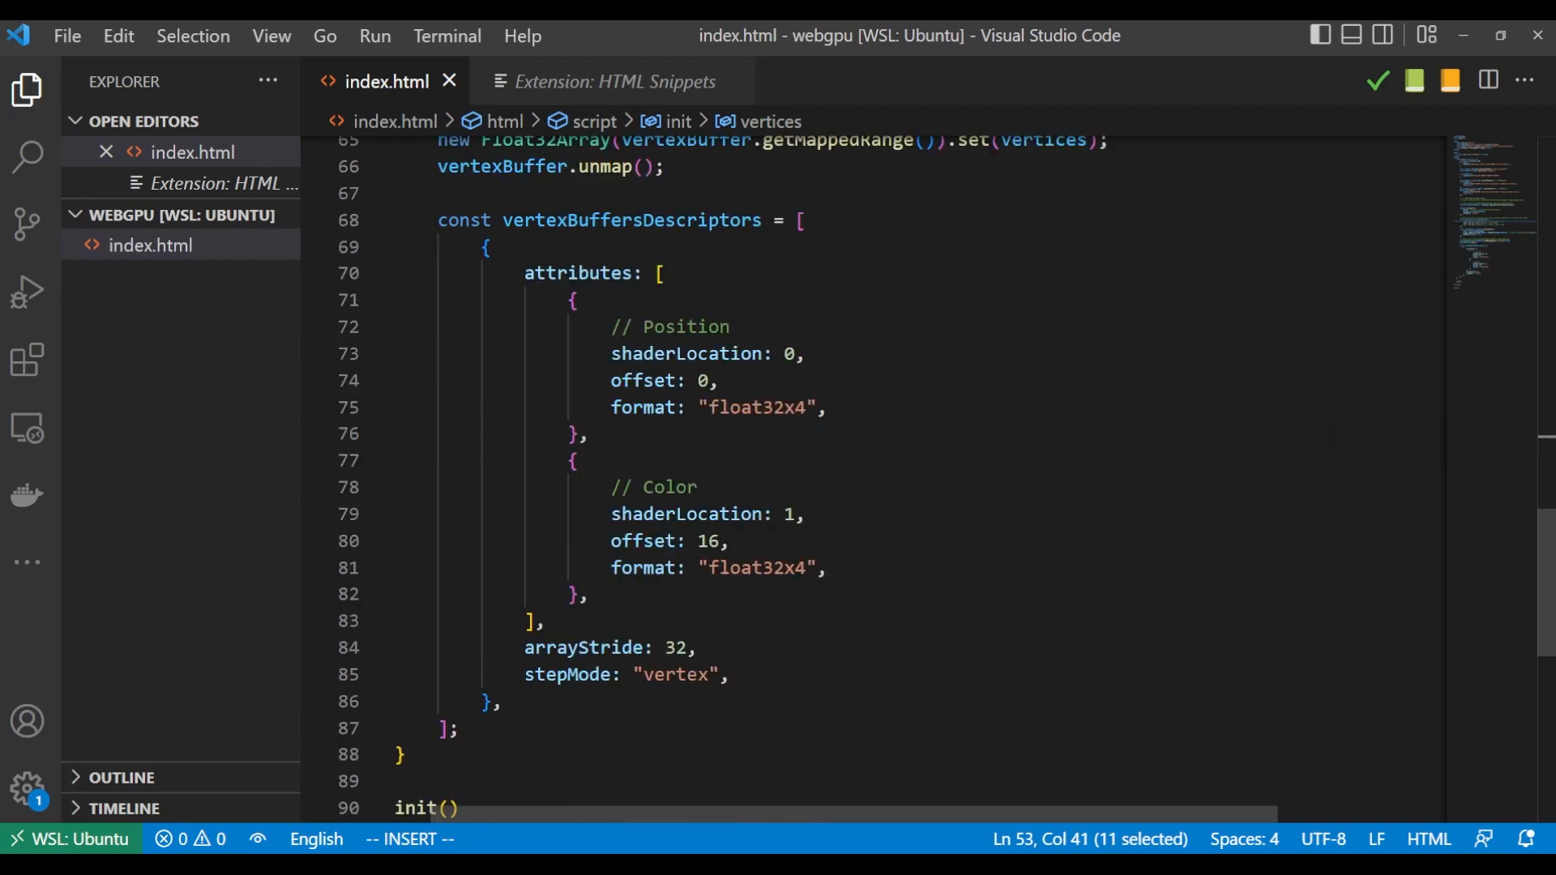
Append a // w3.org GPUVertexStepMode link after stepMode, then select the Position attribute
{"action": "left_click", "coordinate": [527, 646]}
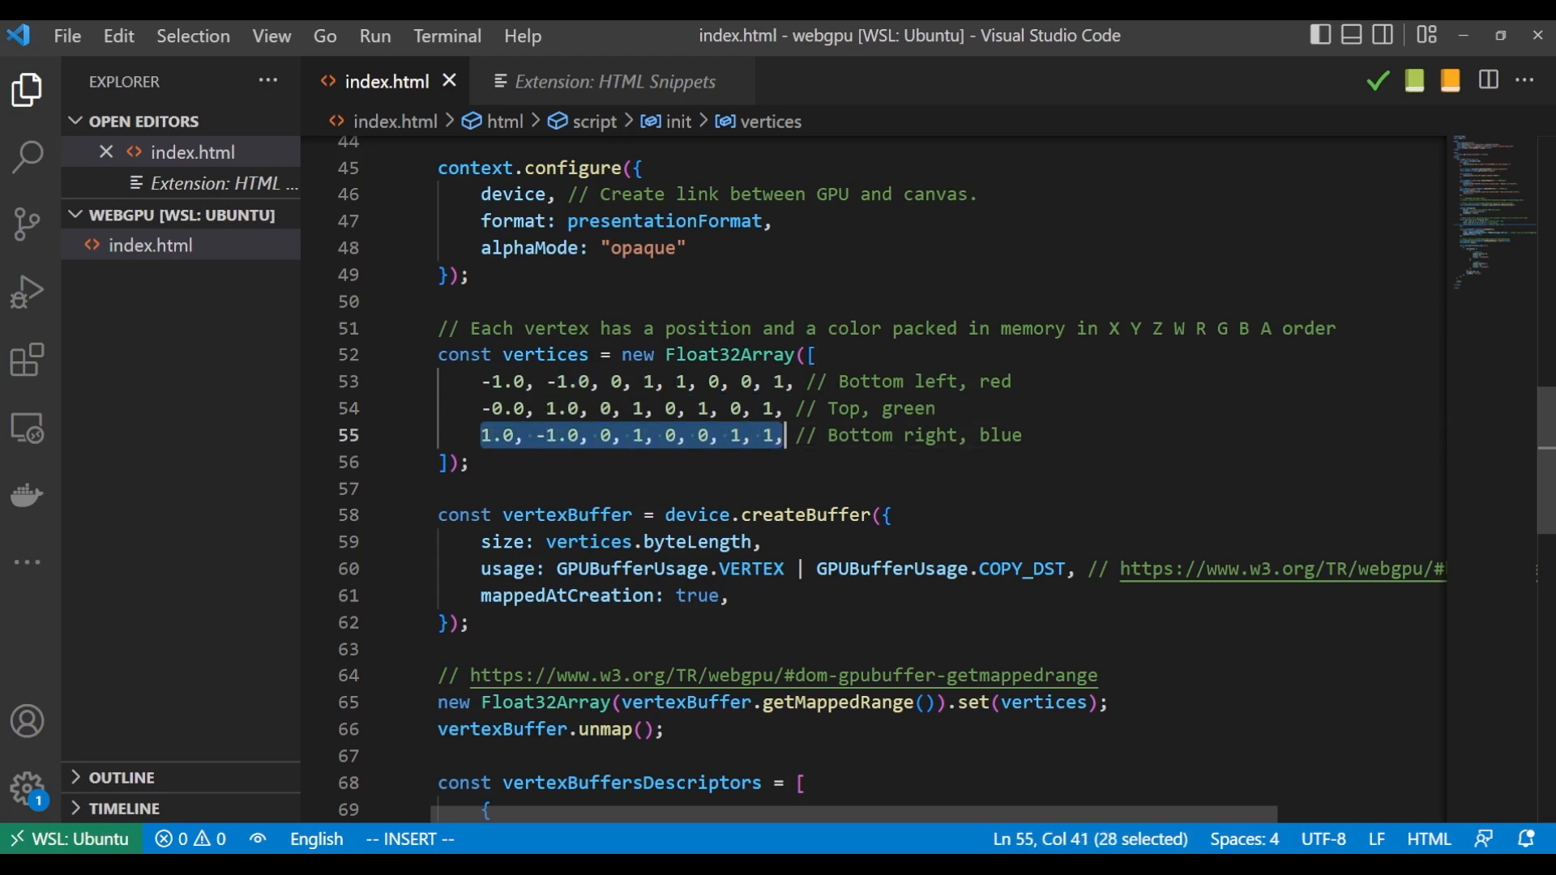
{"action": "scroll", "scroll_direction": "down", "scroll_amount": 3}
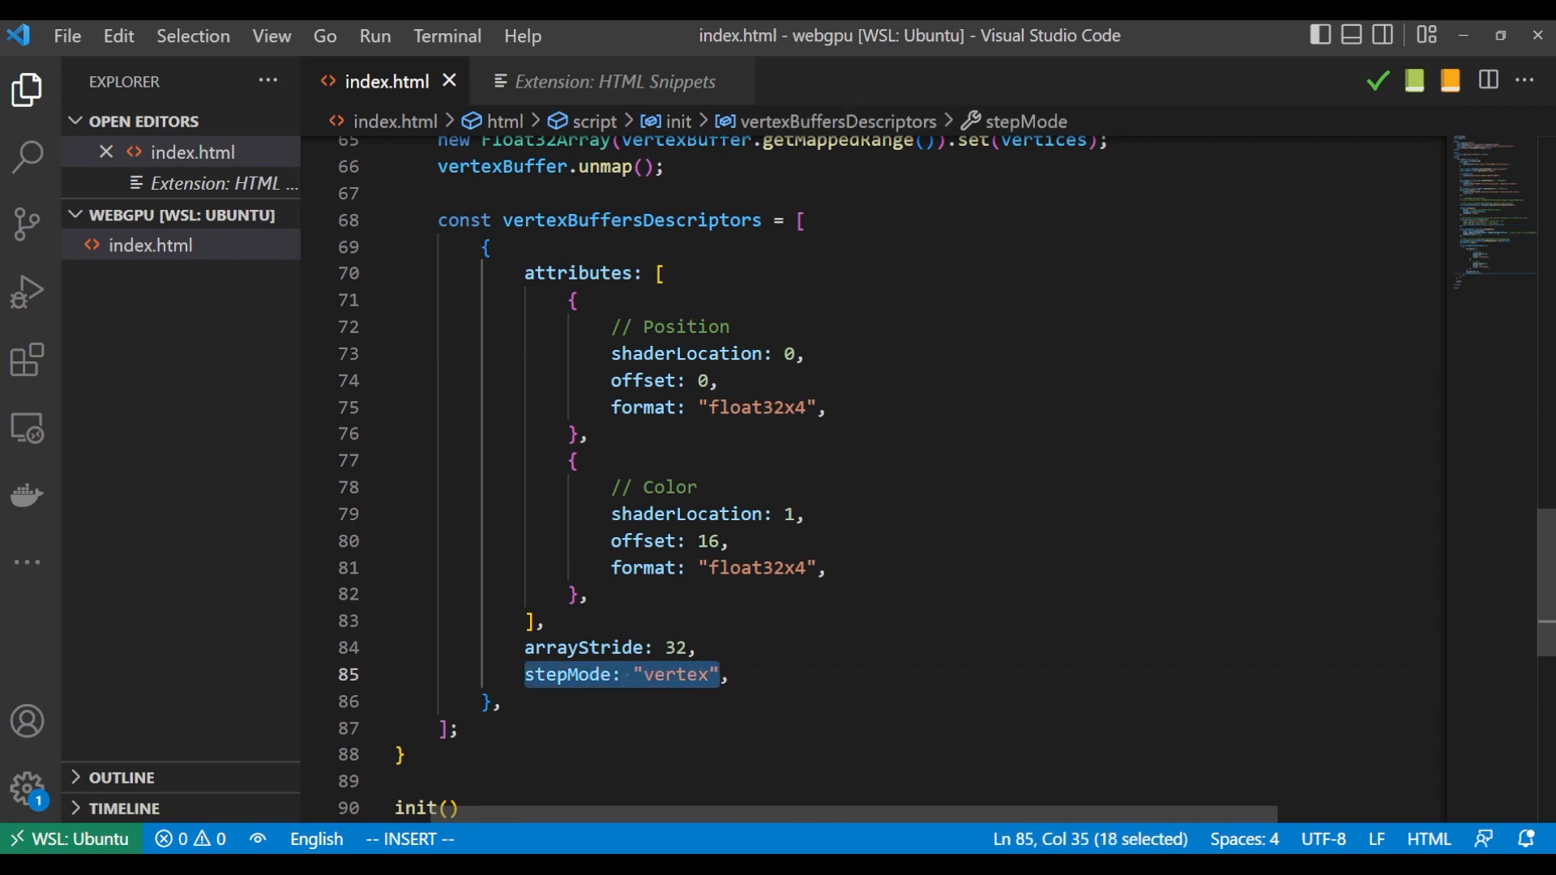
{"action": "type", "text": "// https://www.w3.org/TR/webgpu/#enumdef-gpuvertexstepmode"}
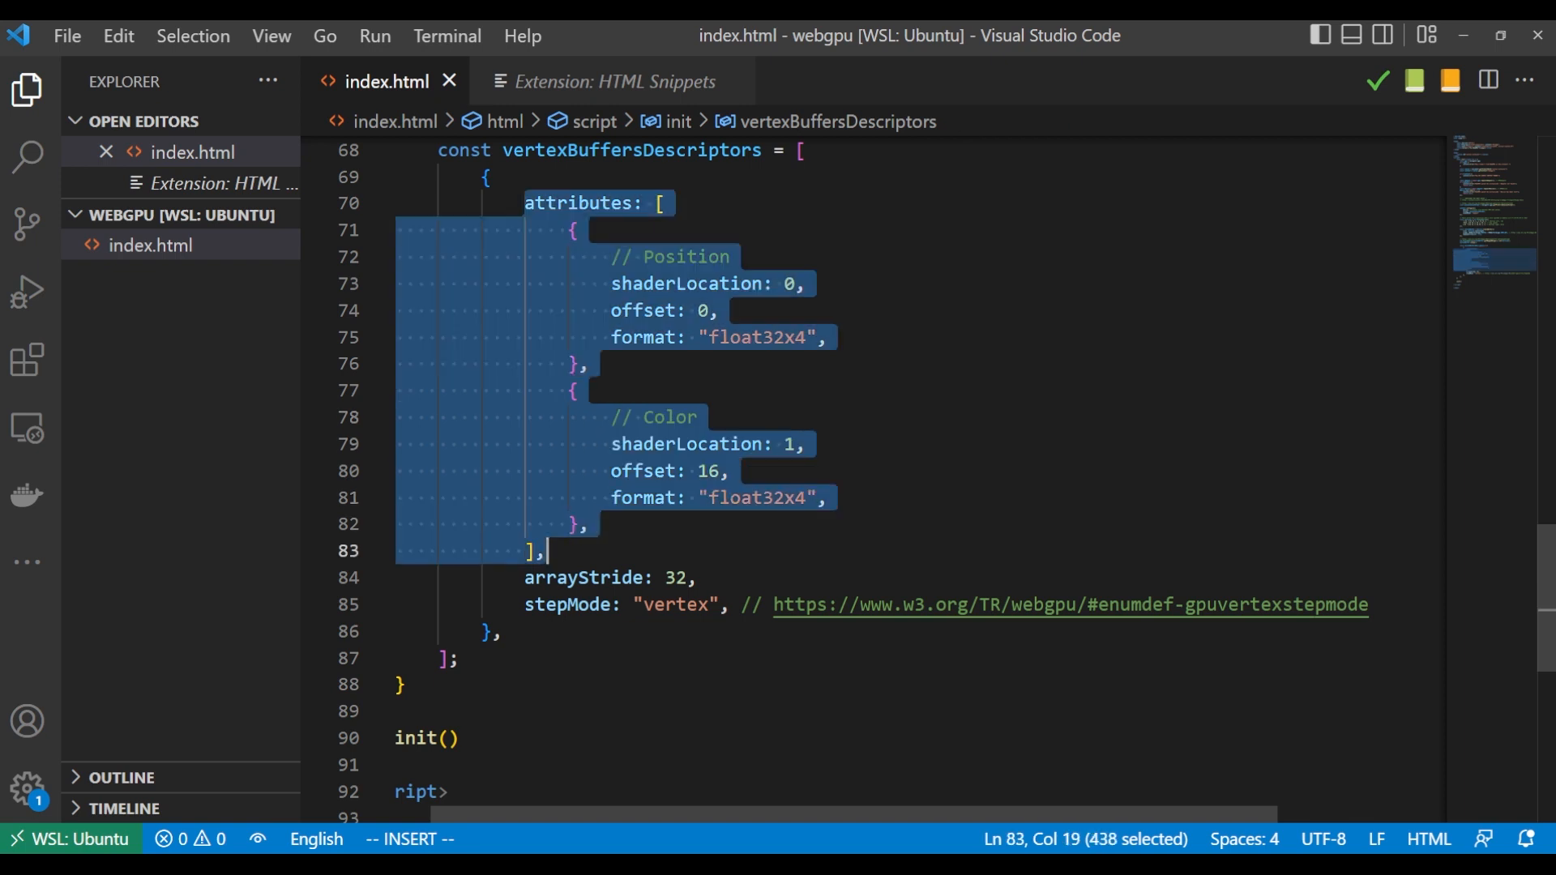
{"action": "left_click", "coordinate": [544, 551]}
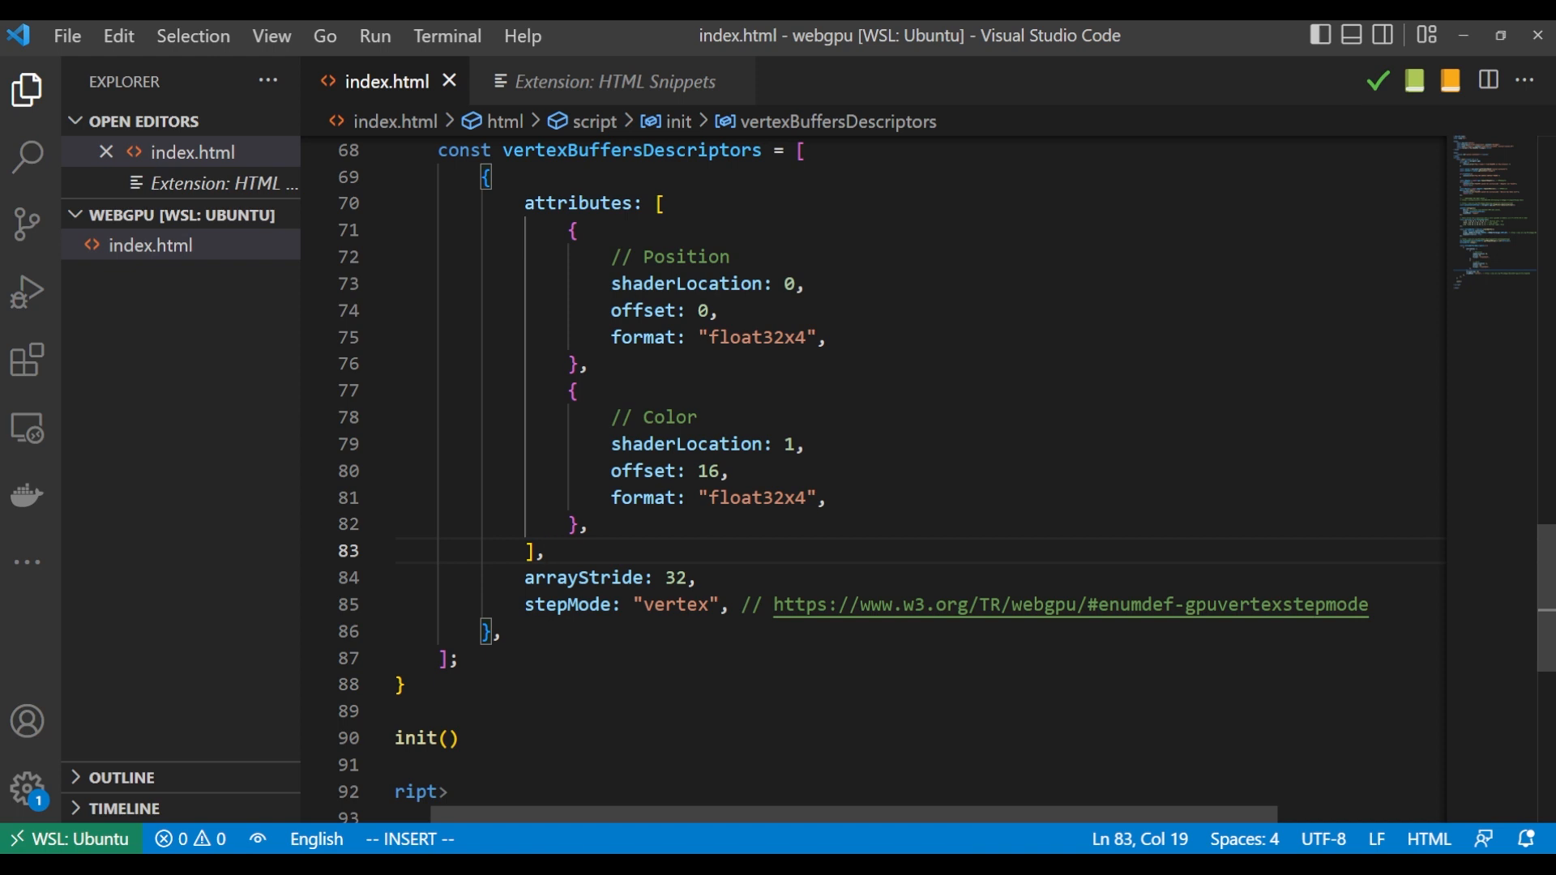
{"action": "left_click_drag", "start_coordinate": [524, 202], "coordinate": [631, 337]}
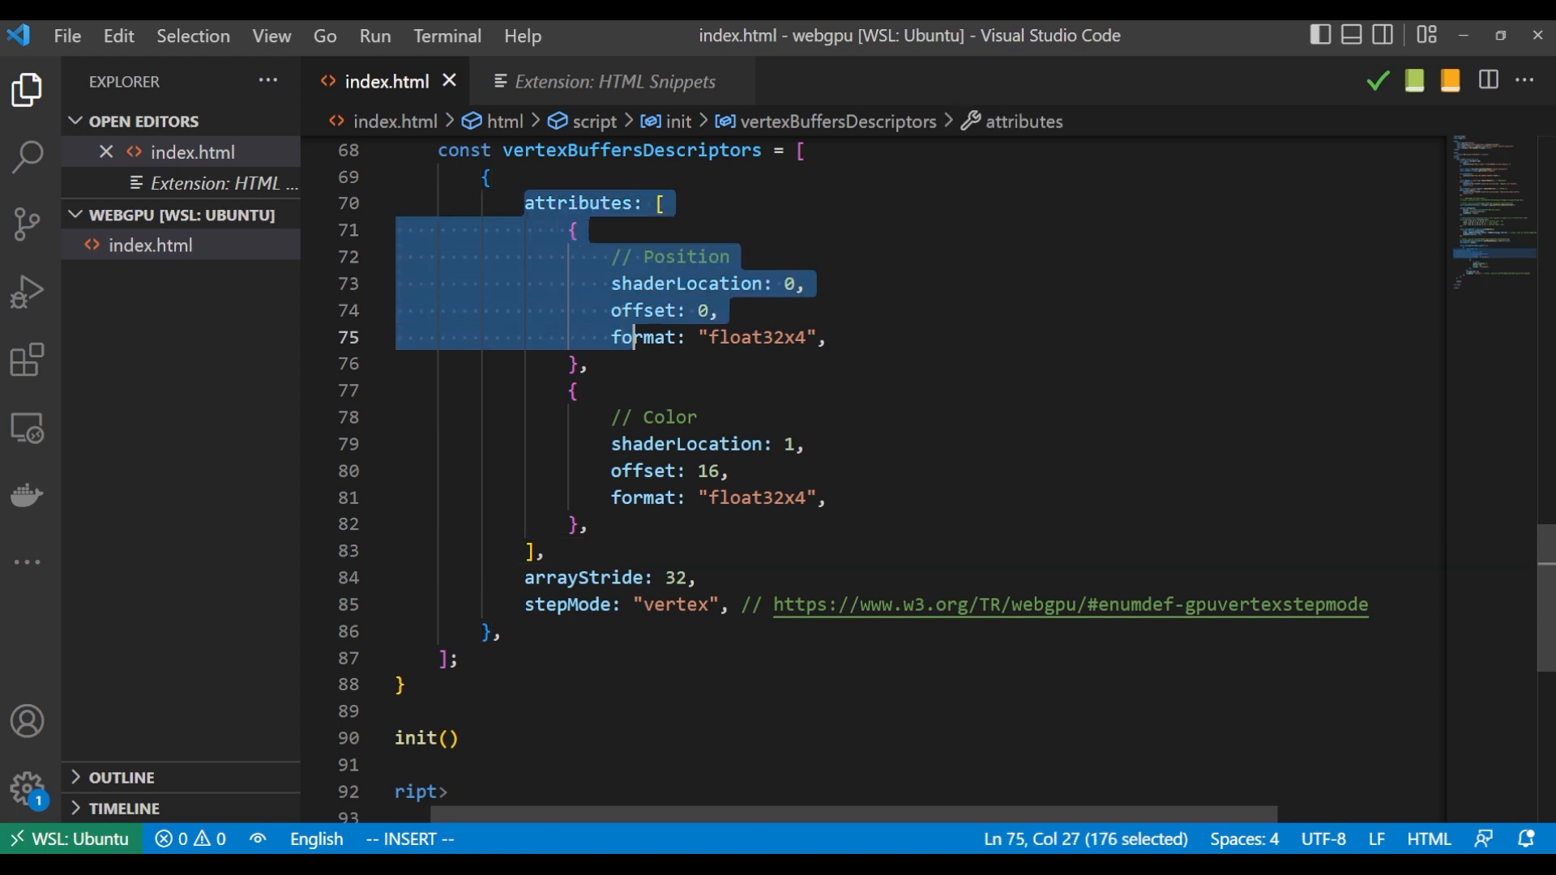